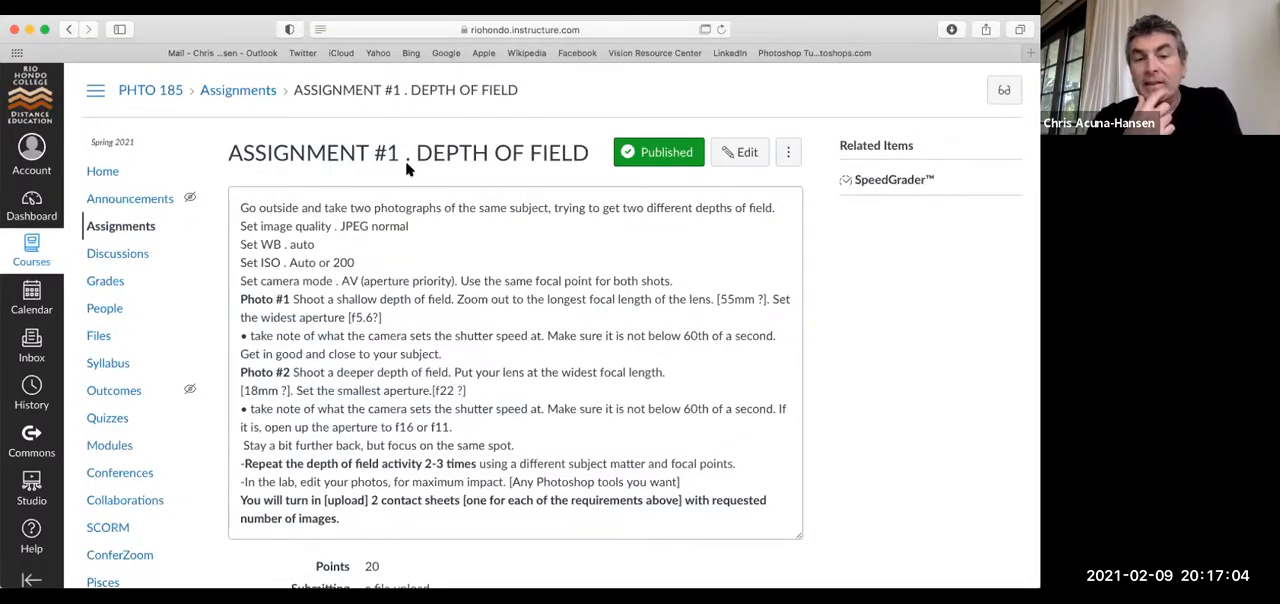
mouse_move(468, 236)
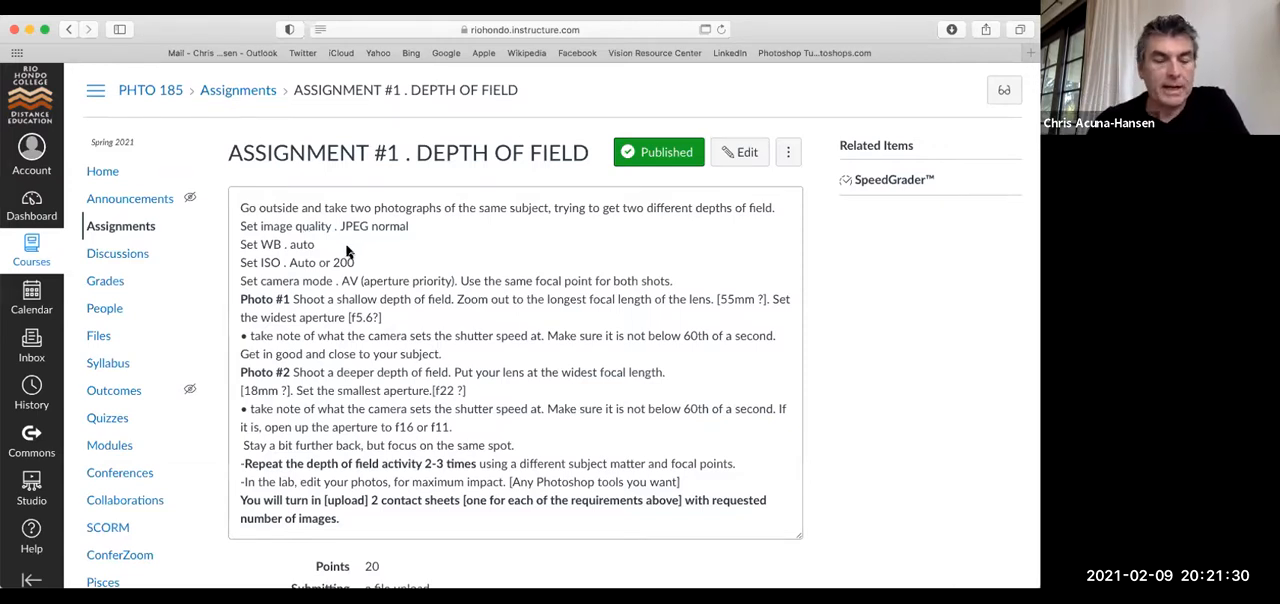
mouse_move(364, 270)
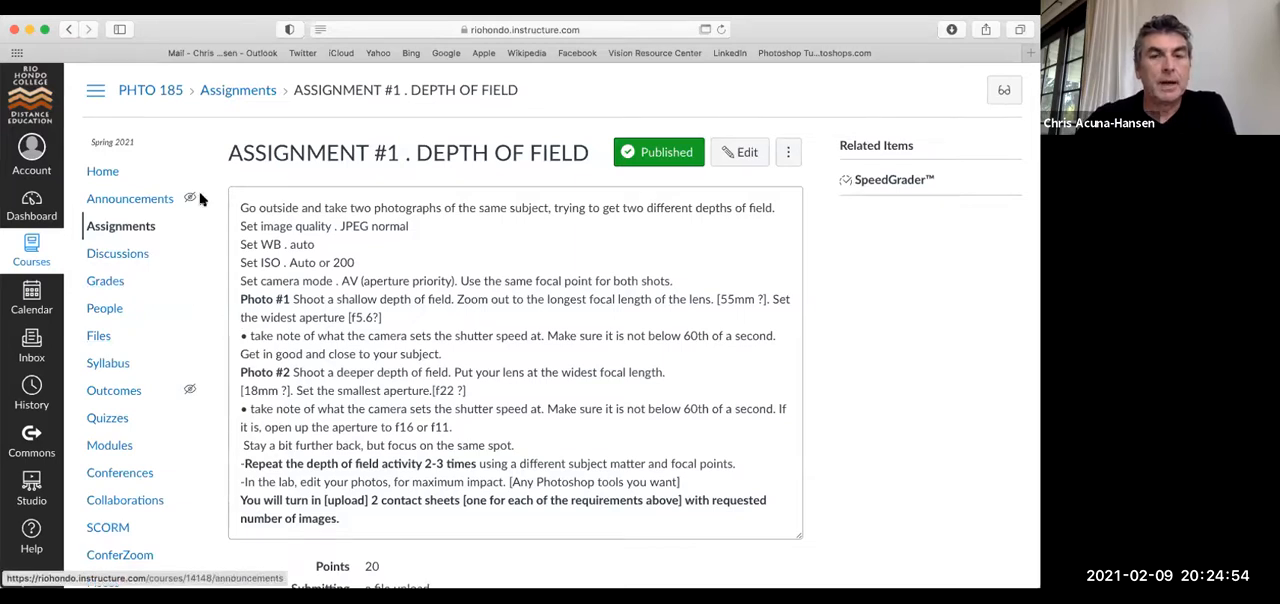
mouse_move(134, 360)
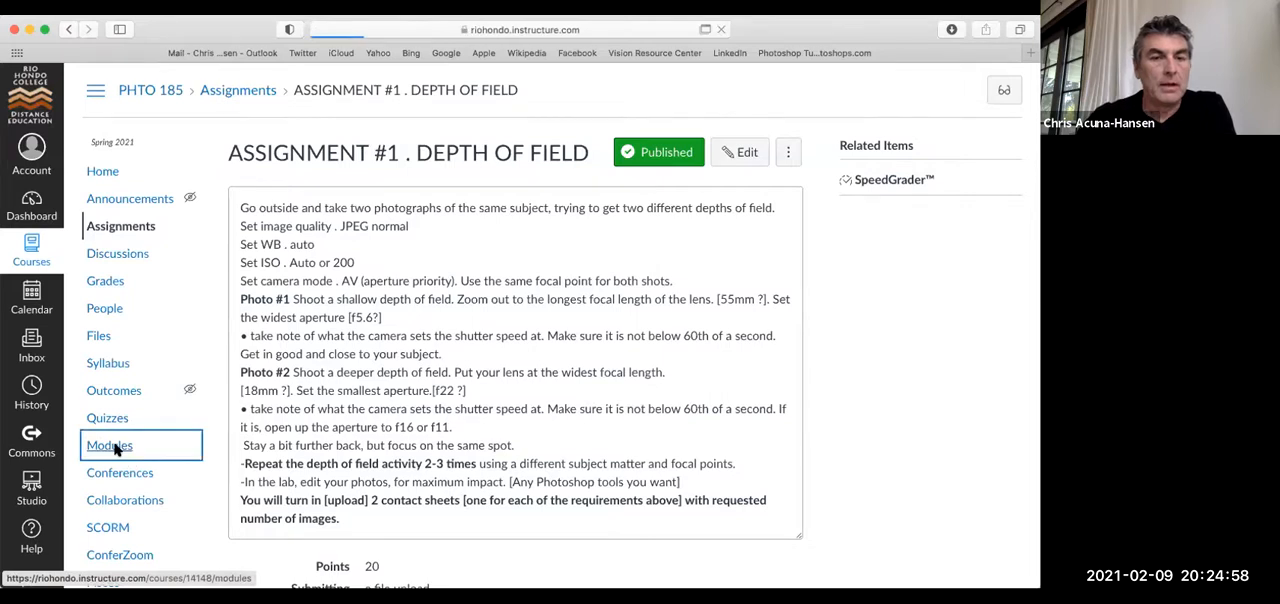
click(108, 444)
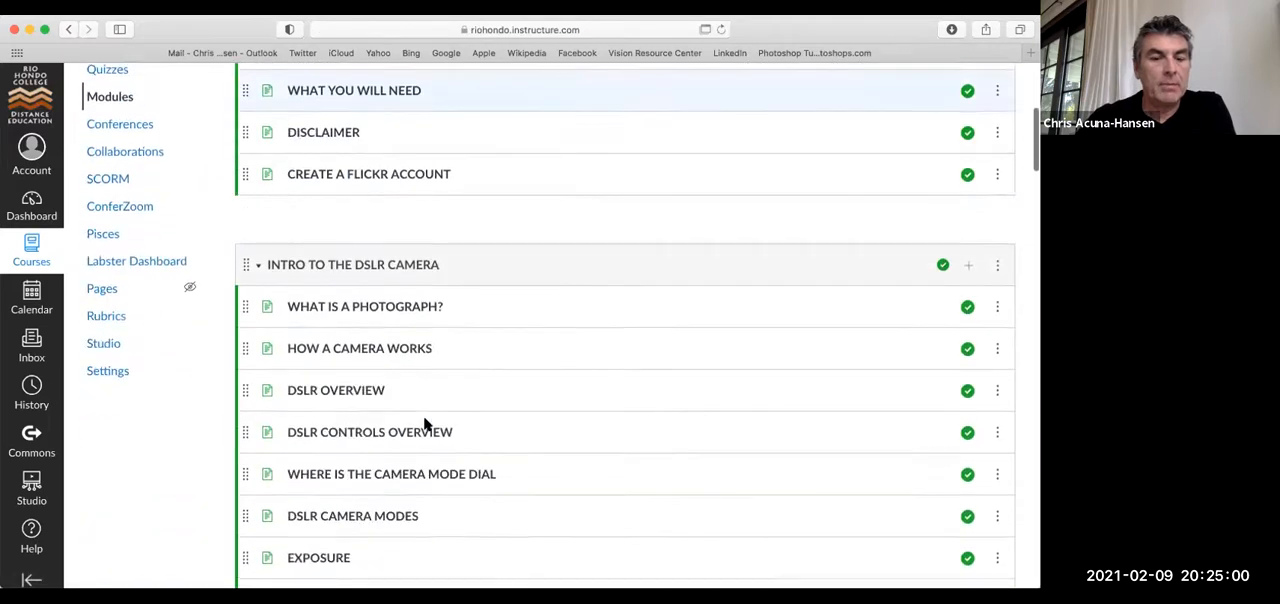
scroll(down, 3)
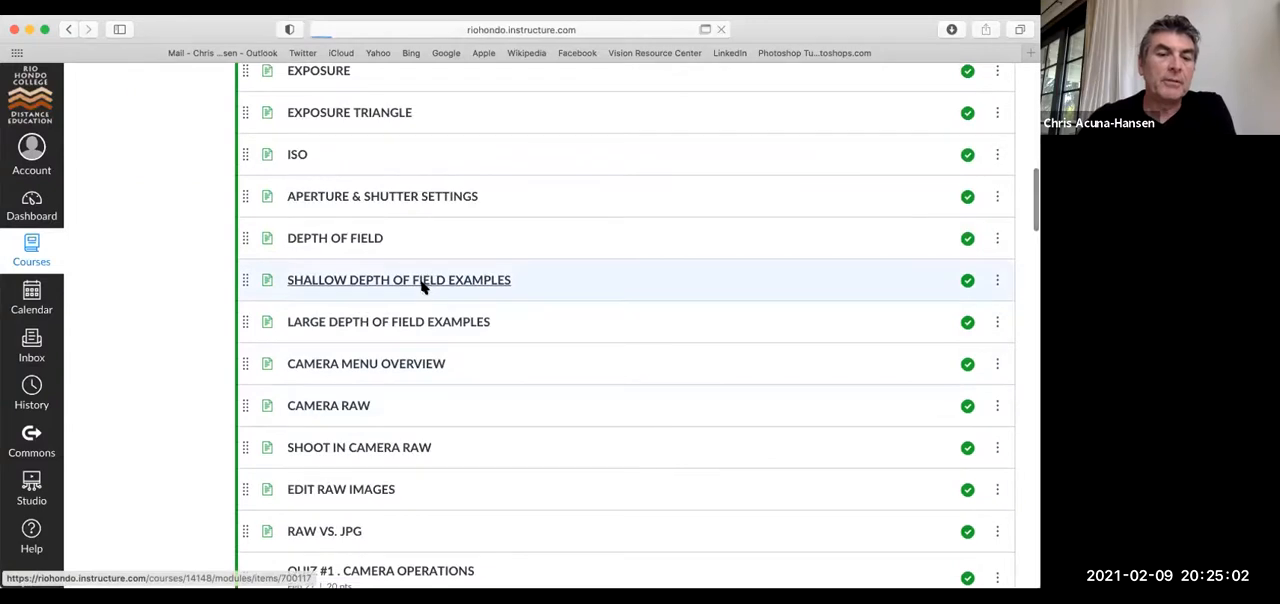
click(398, 280)
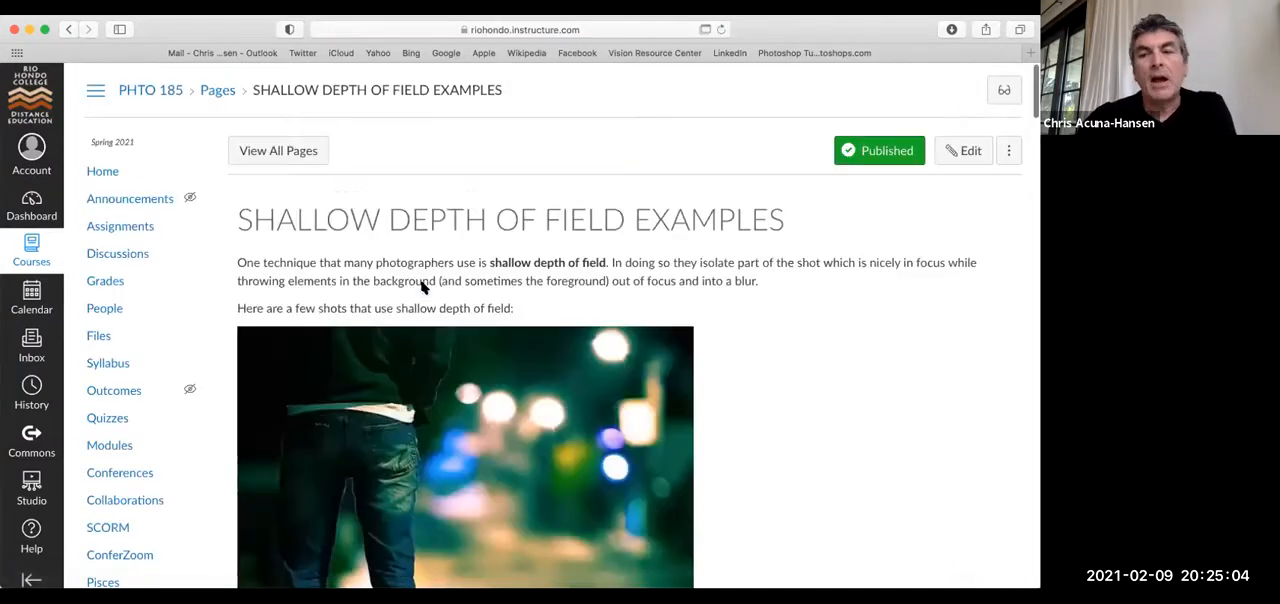
scroll(down, 3)
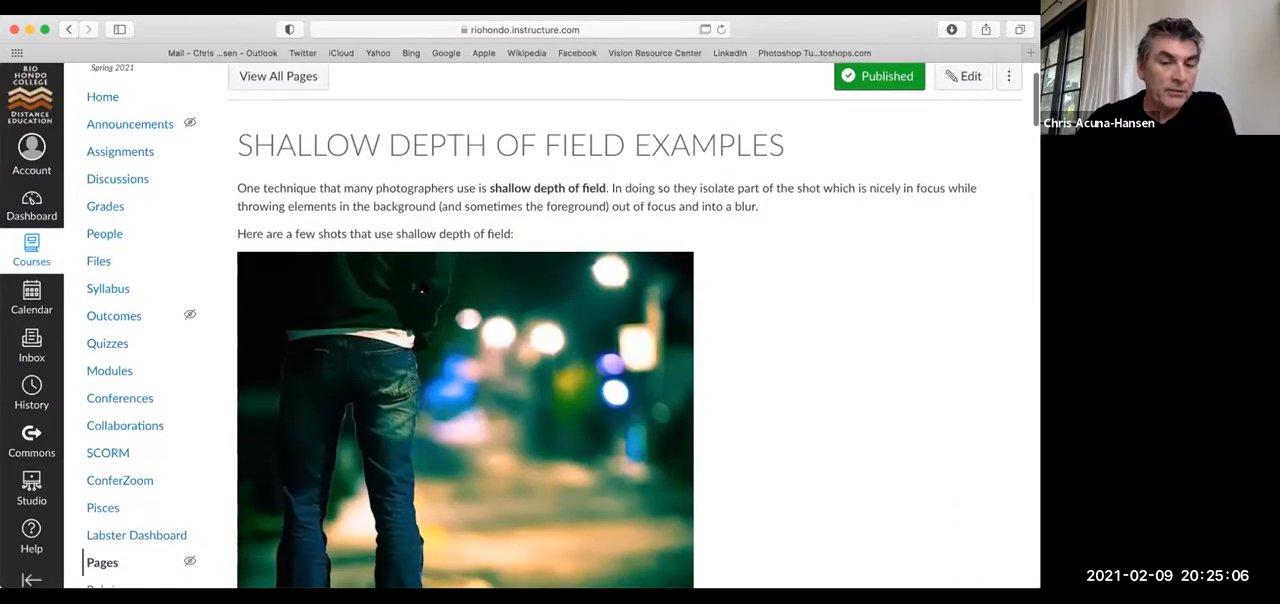
scroll(down, 3)
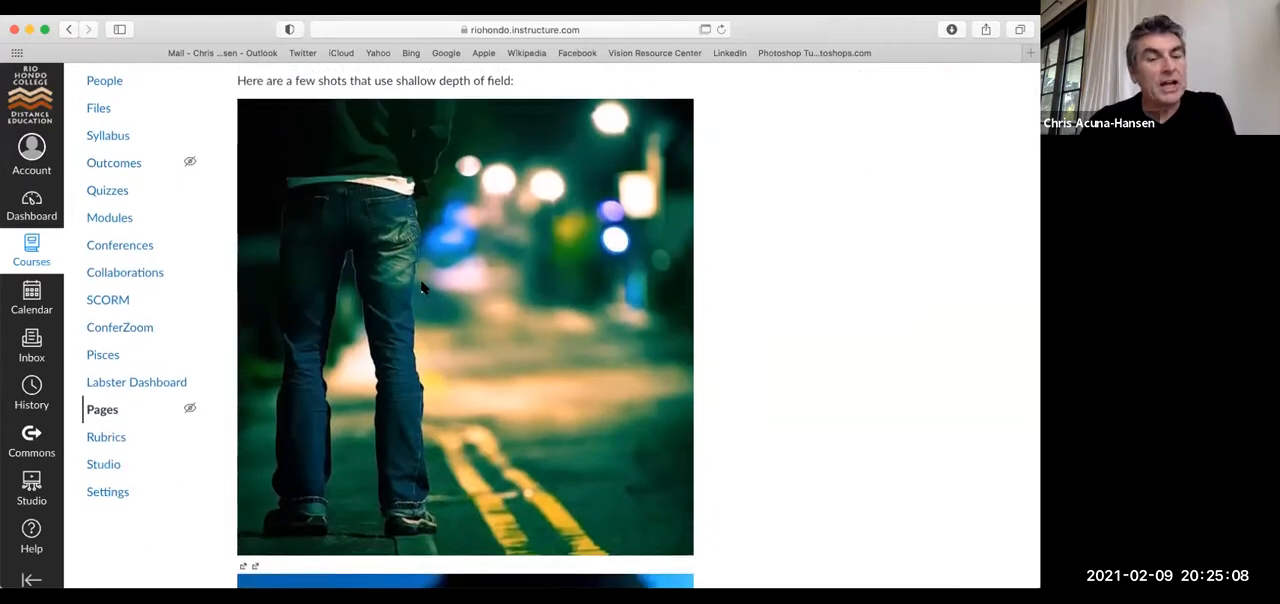
mouse_move(528, 296)
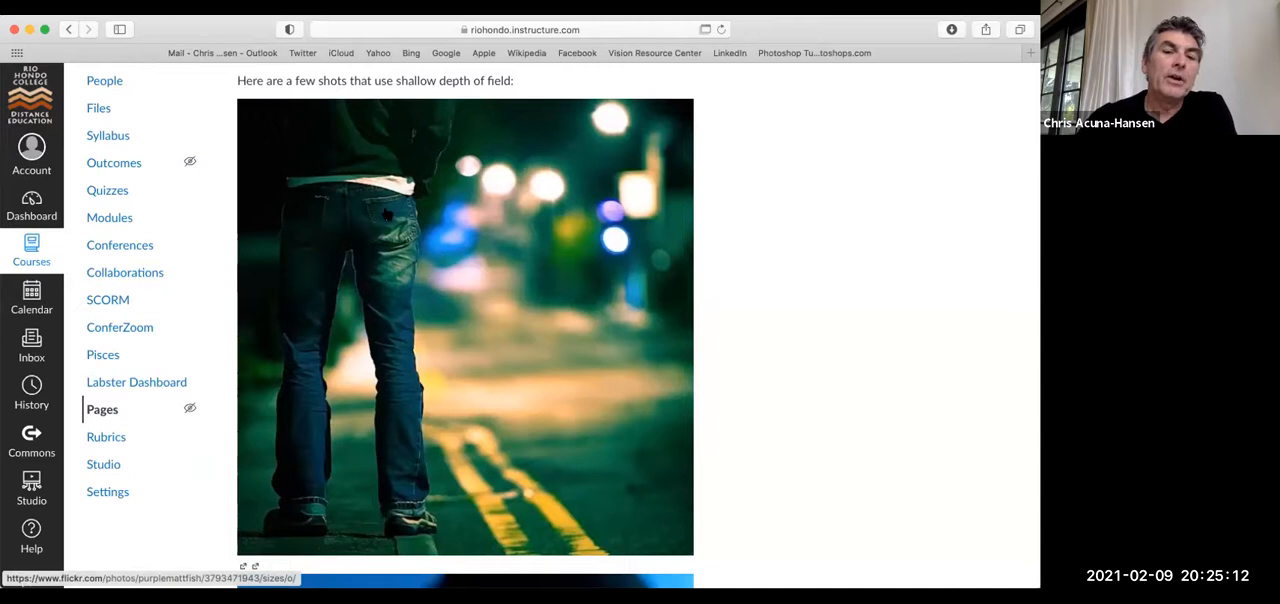
mouse_move(390, 394)
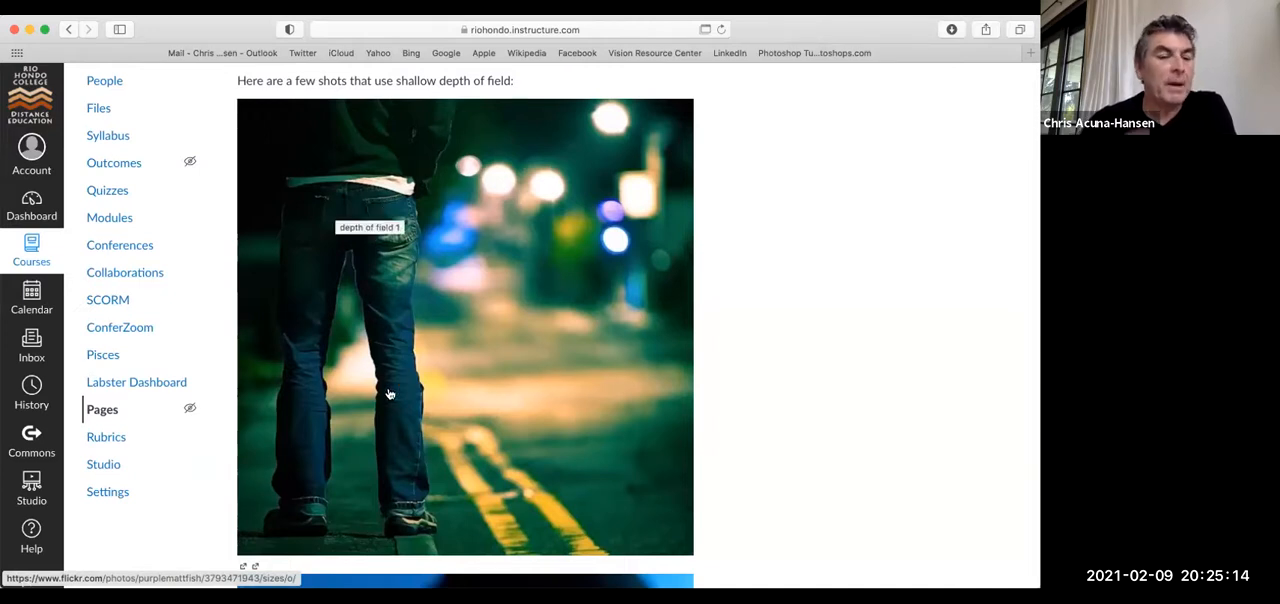
mouse_move(396, 348)
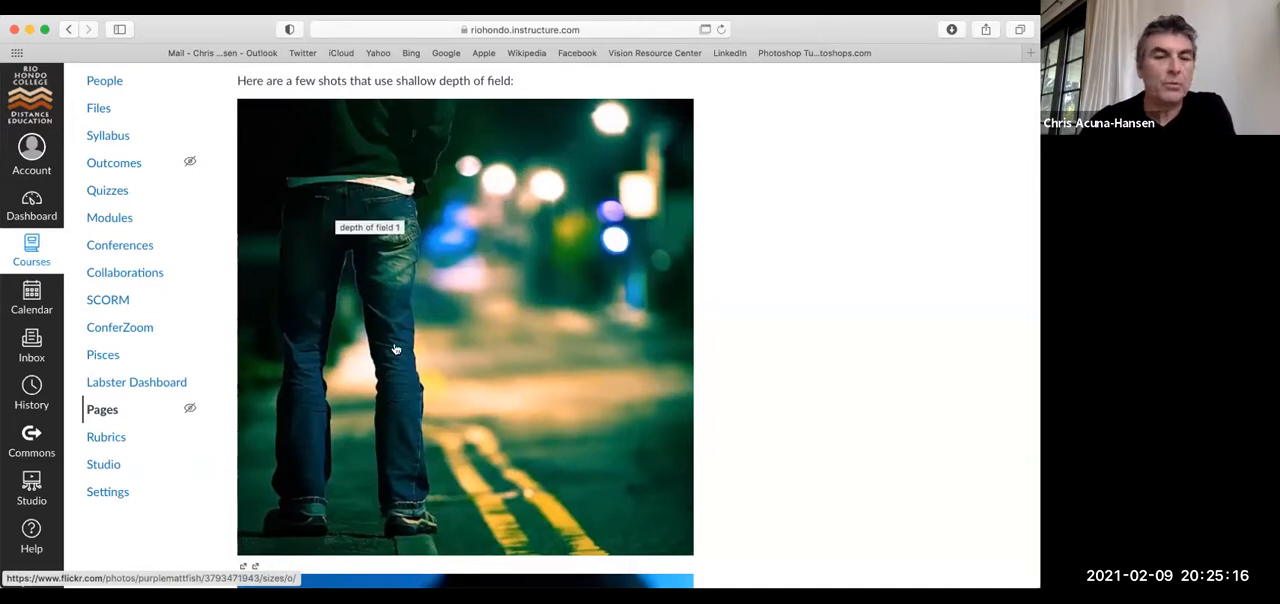
mouse_move(392, 292)
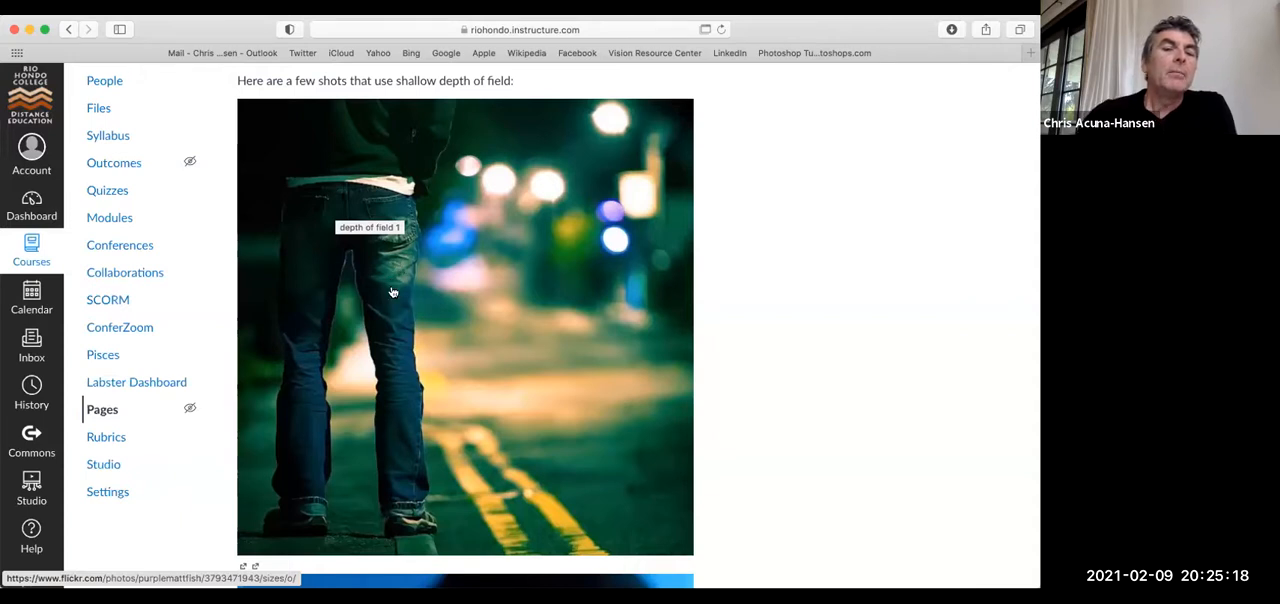
mouse_move(416, 528)
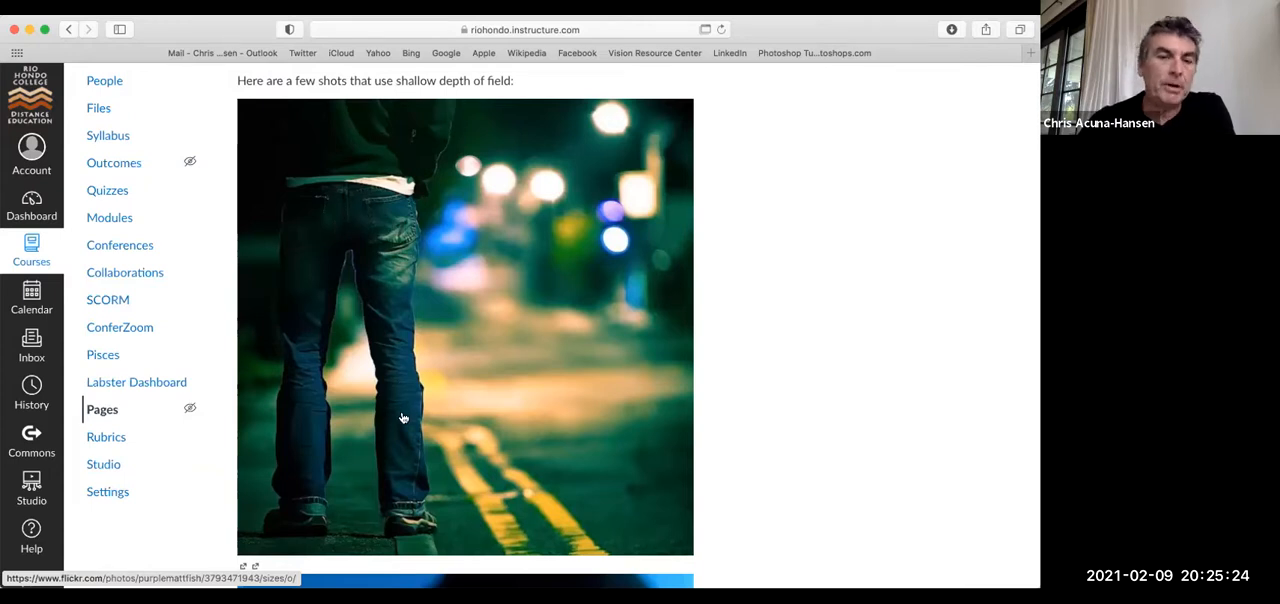
mouse_move(490, 488)
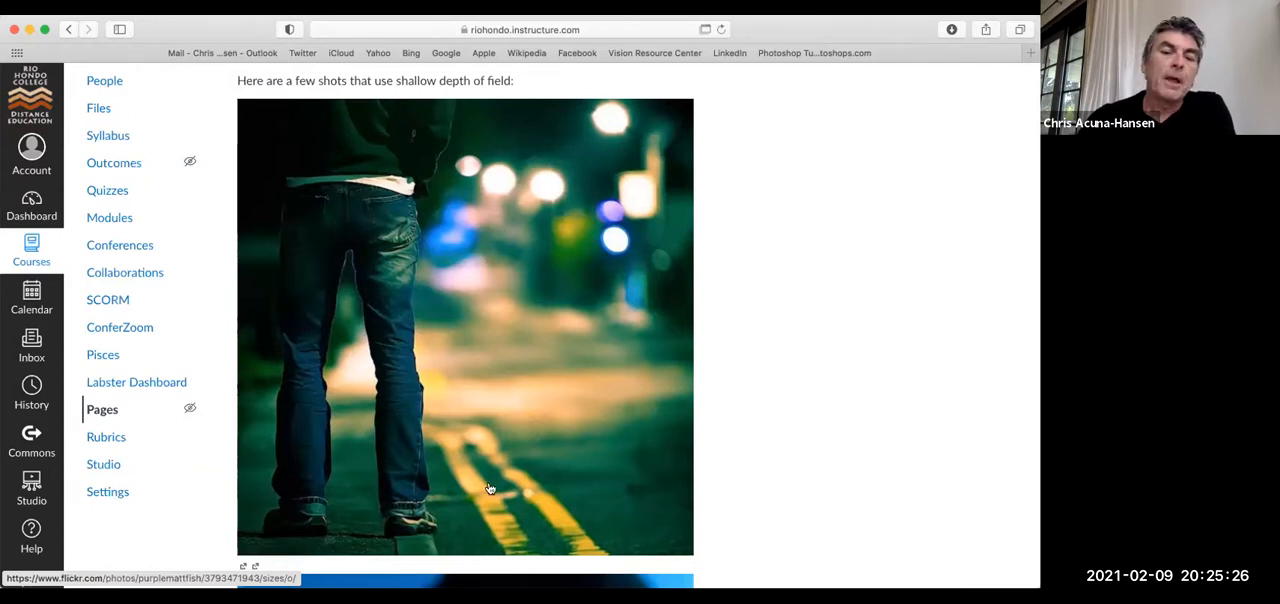
mouse_move(530, 492)
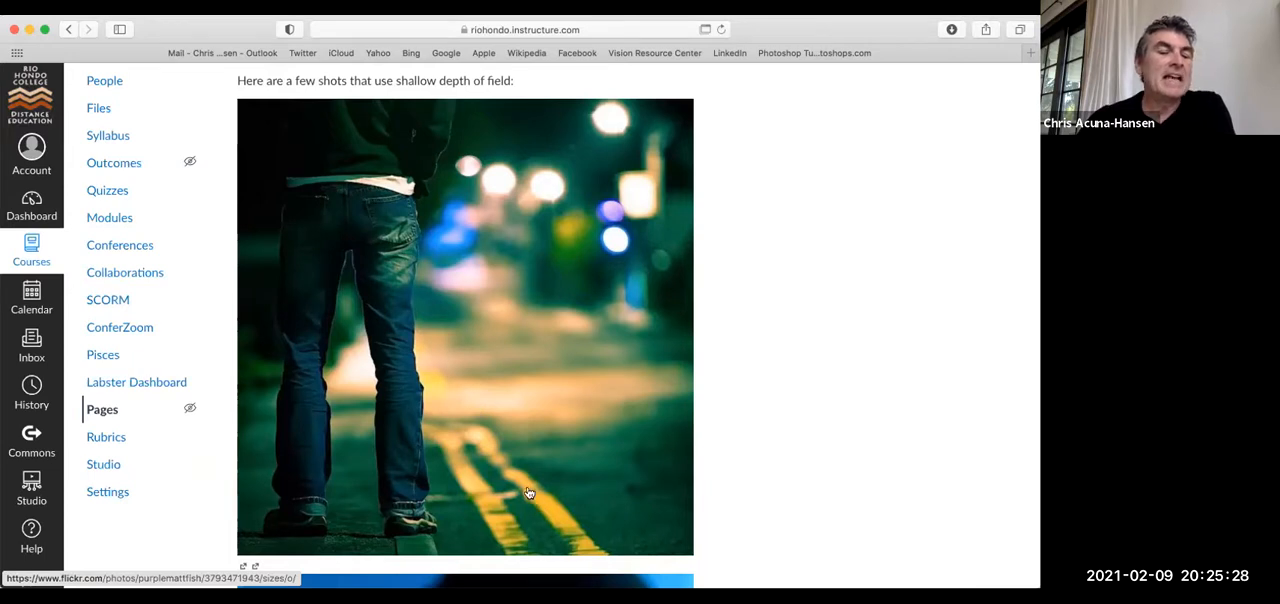
mouse_move(572, 322)
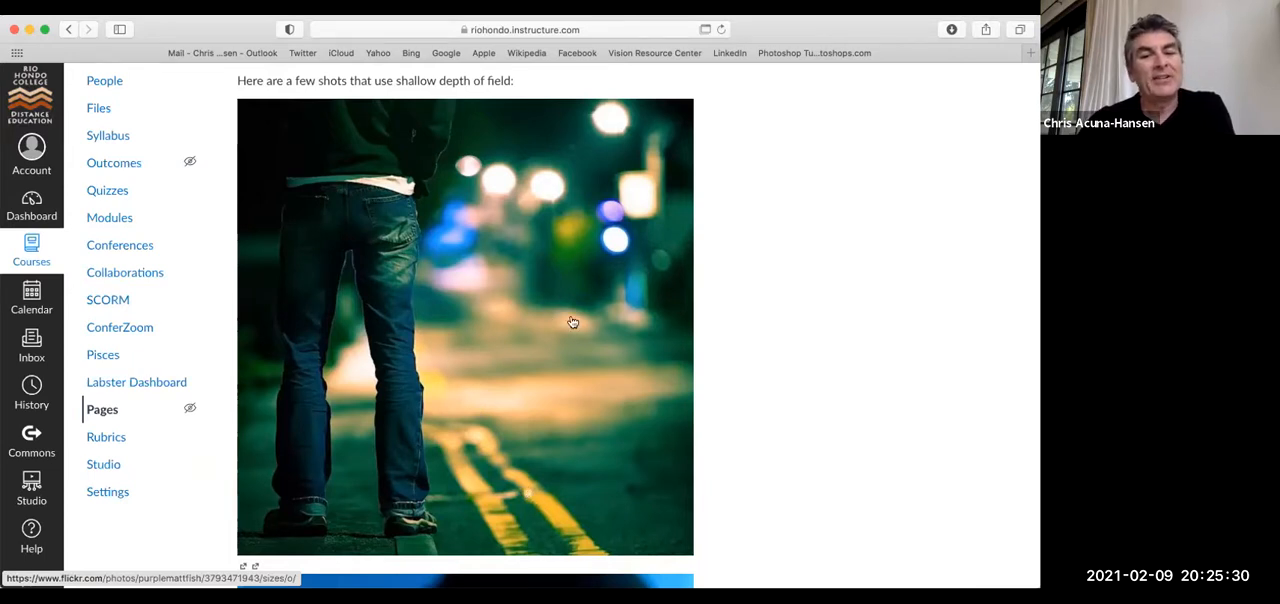
mouse_move(476, 532)
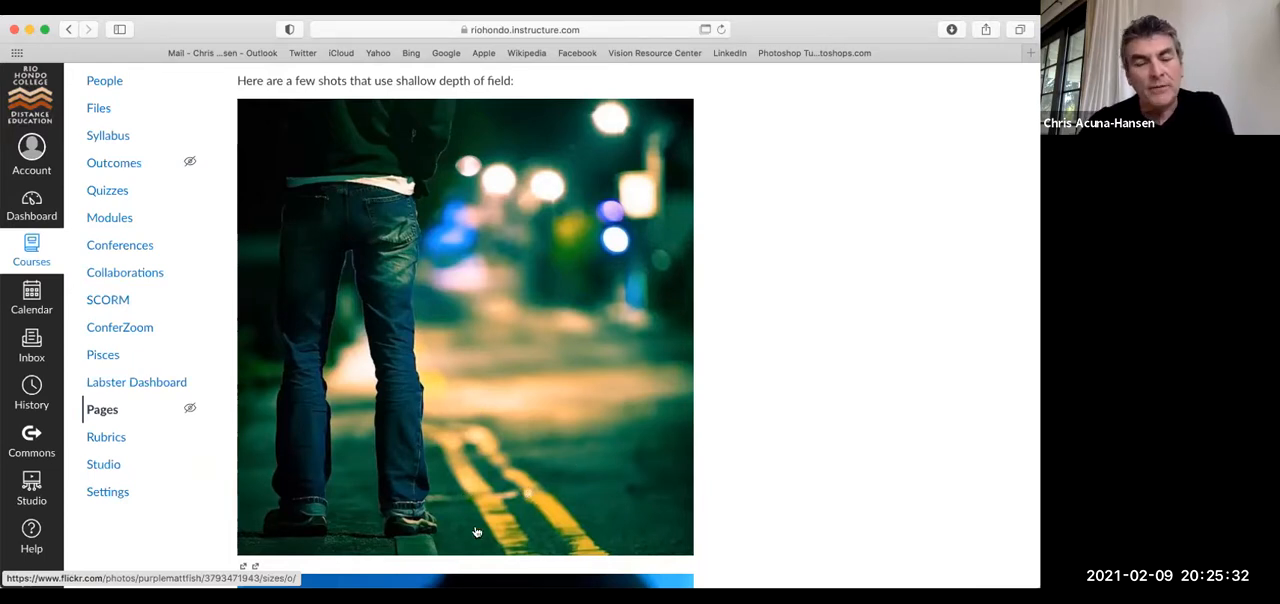
mouse_move(520, 478)
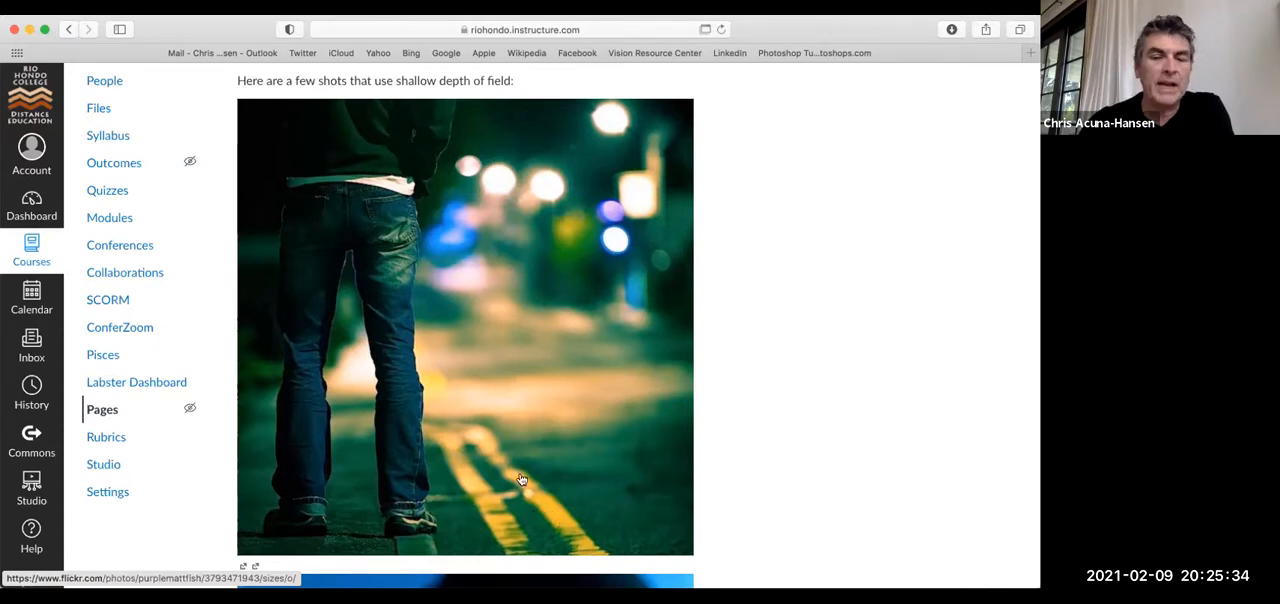
mouse_move(400, 364)
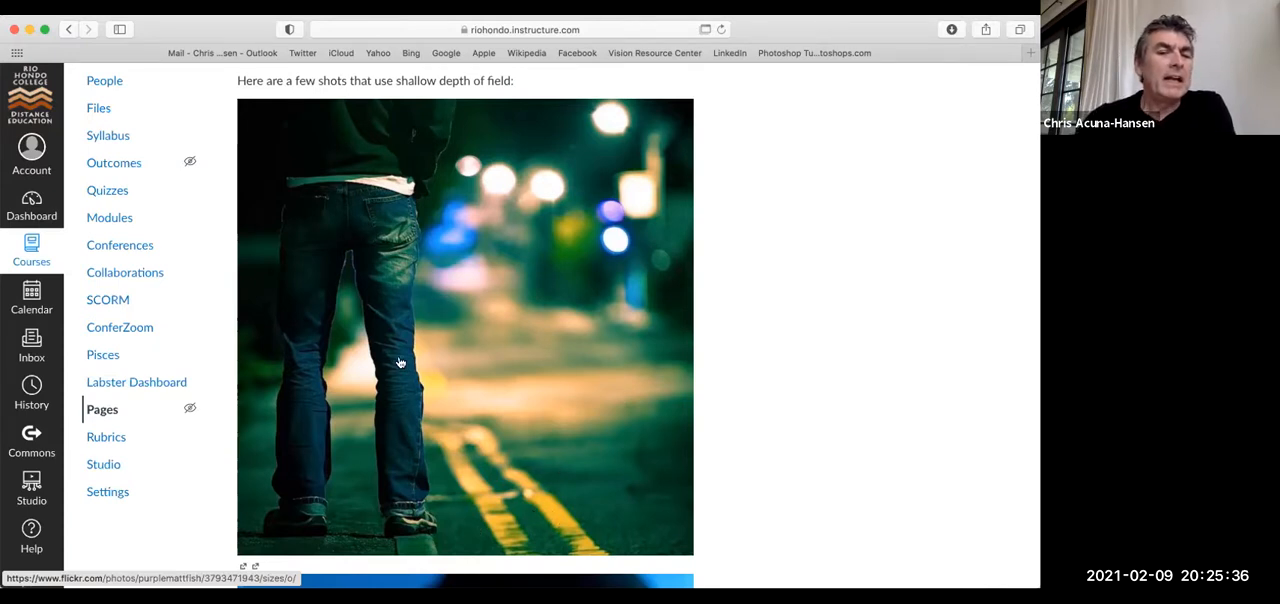
mouse_move(420, 336)
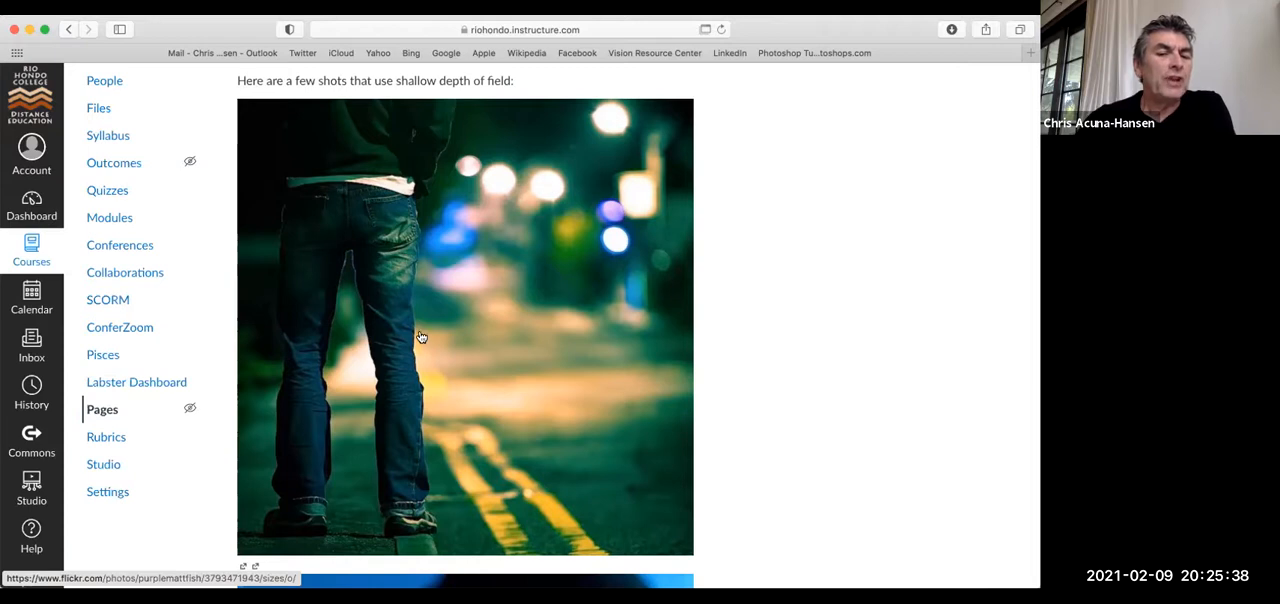
mouse_move(414, 388)
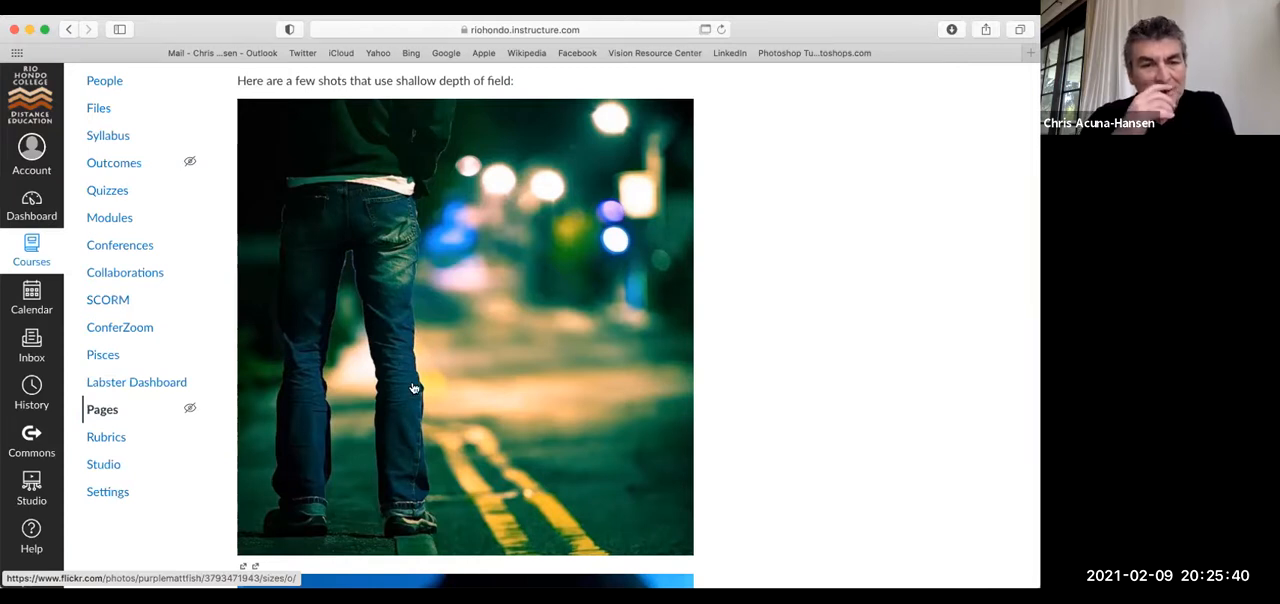
mouse_move(604, 366)
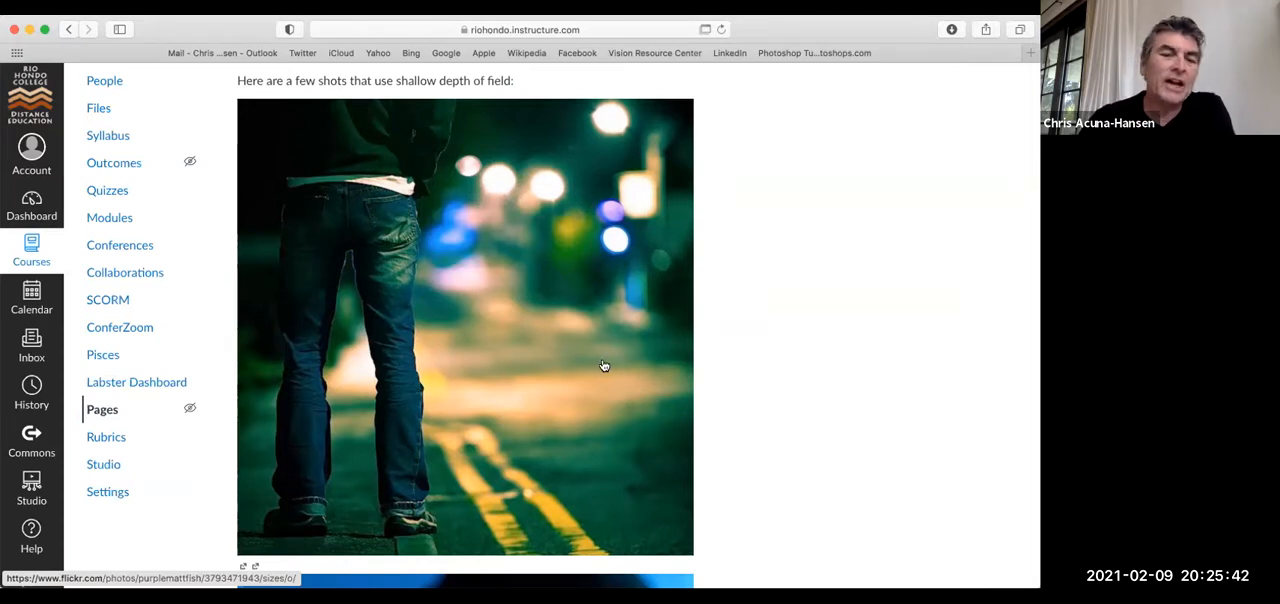
Step: Scroll past the blurred man aiming at an egg in a glass to the fly close-up
scroll(down, 3)
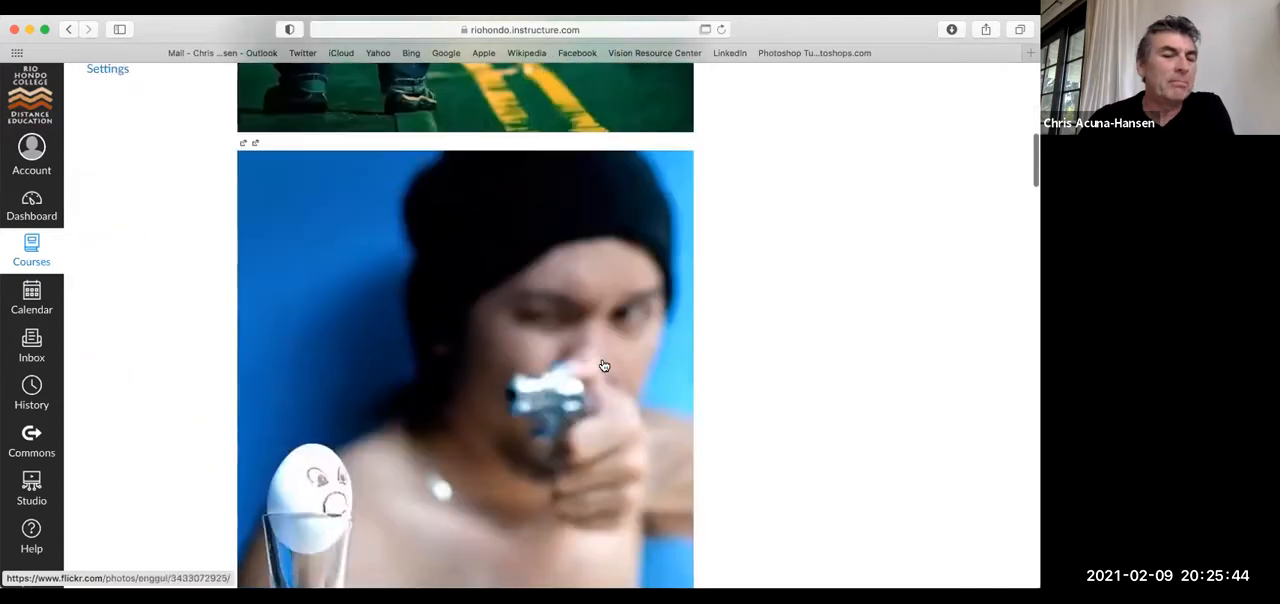
scroll(down, 3)
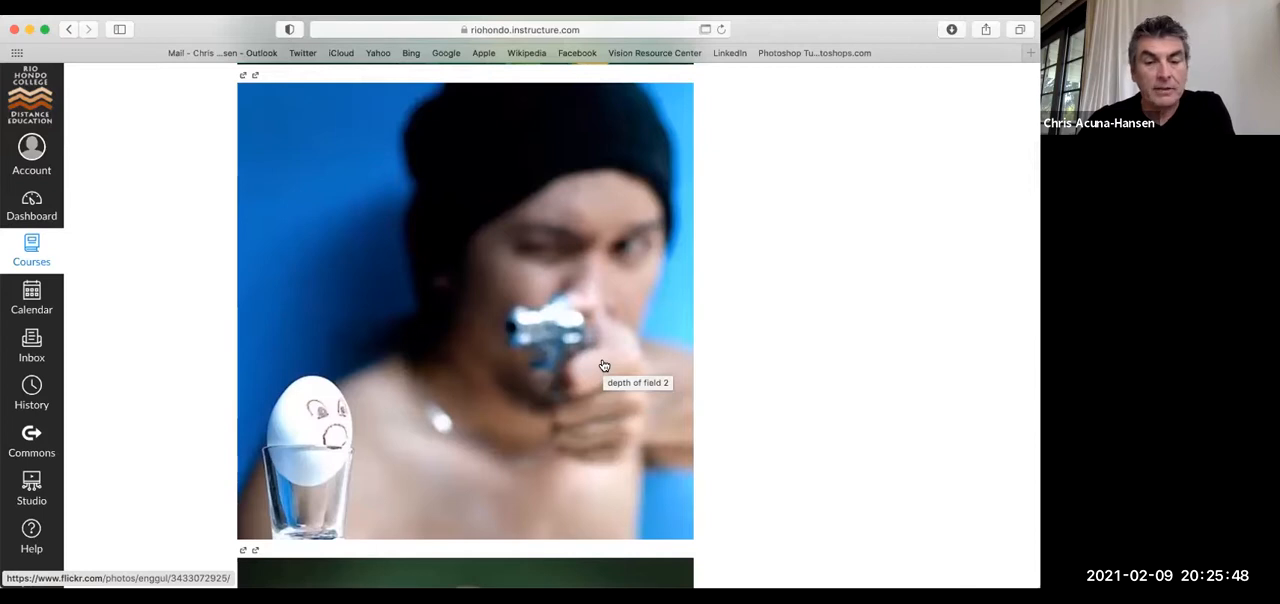
mouse_move(312, 464)
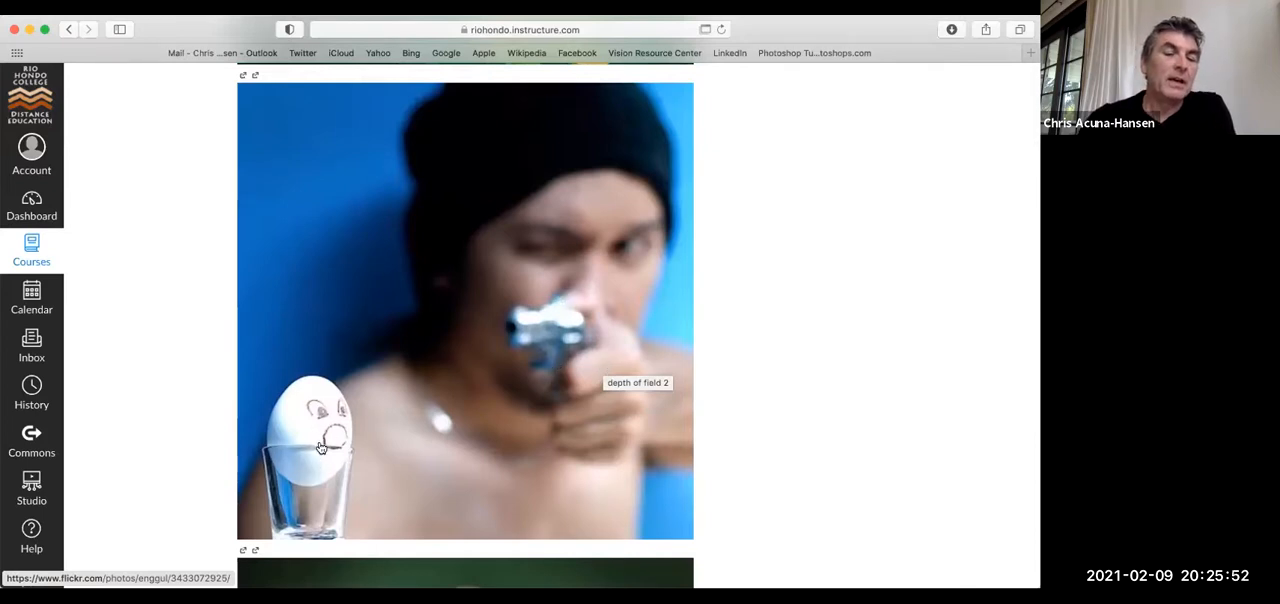
mouse_move(330, 424)
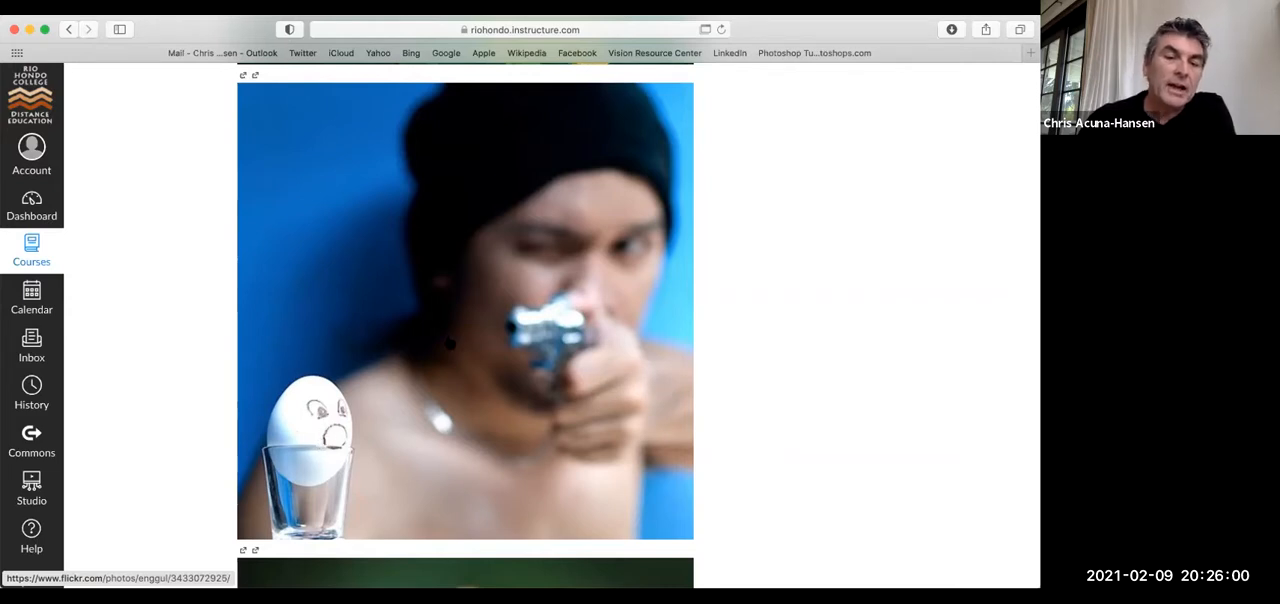
mouse_move(540, 196)
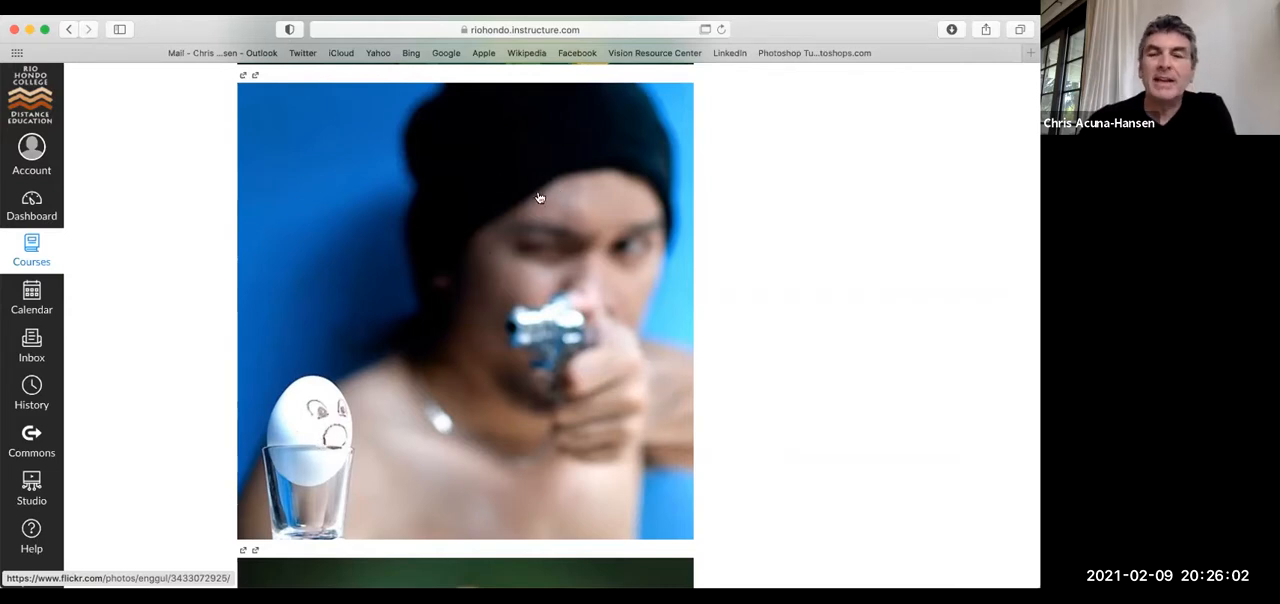
mouse_move(536, 288)
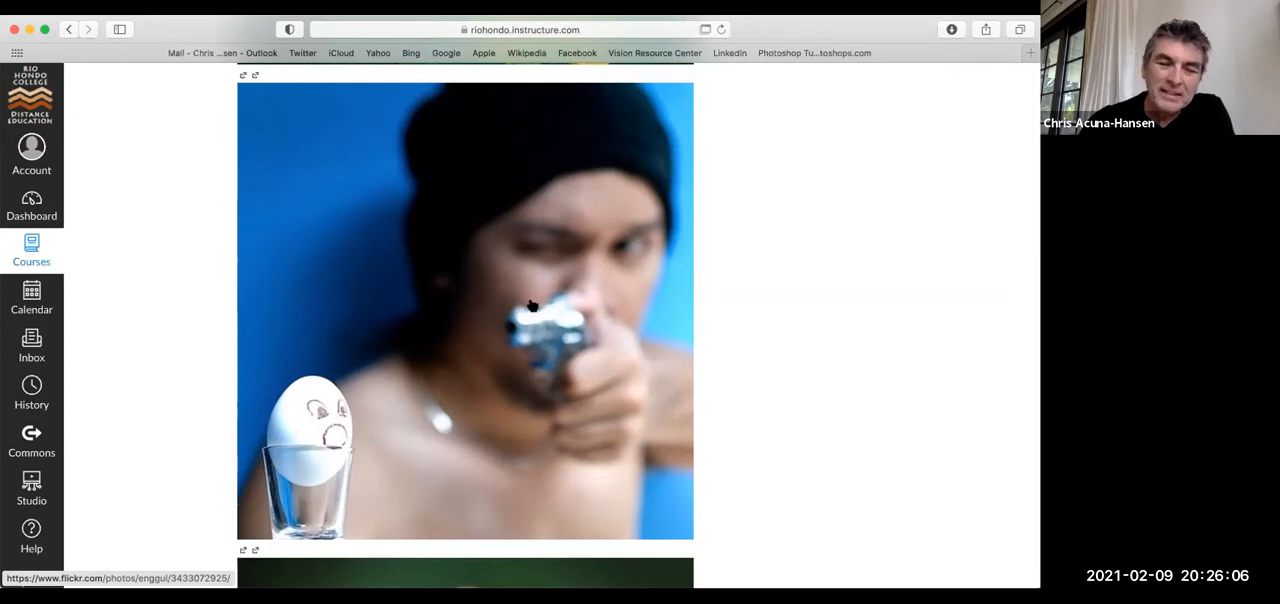
mouse_move(548, 298)
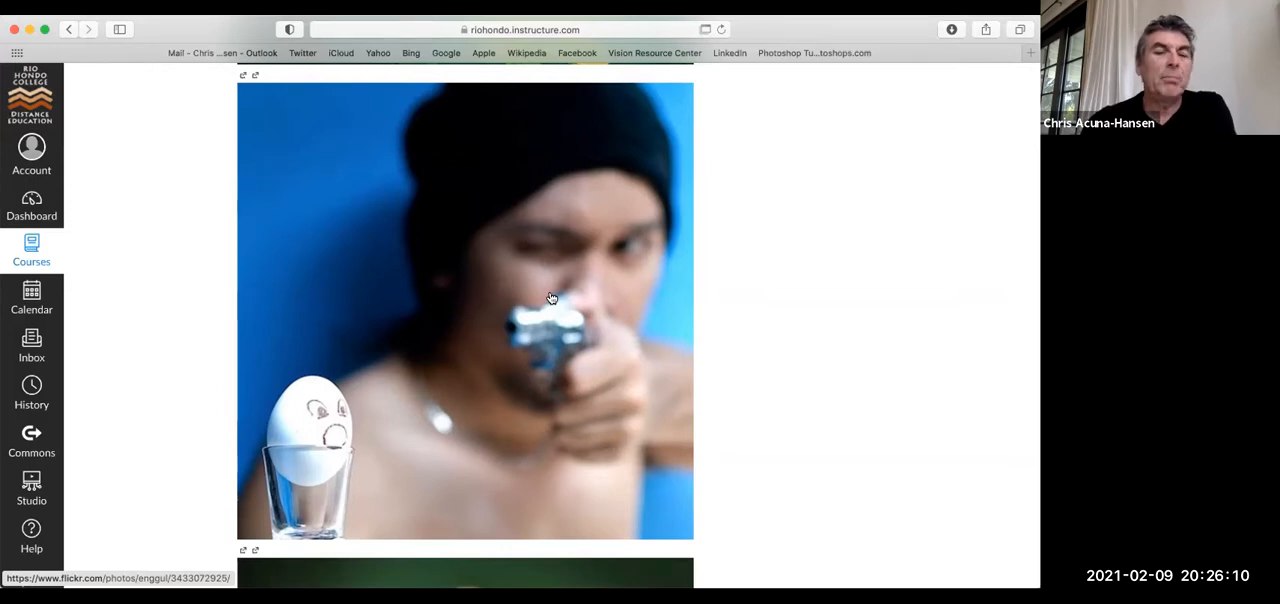
scroll(down, 3)
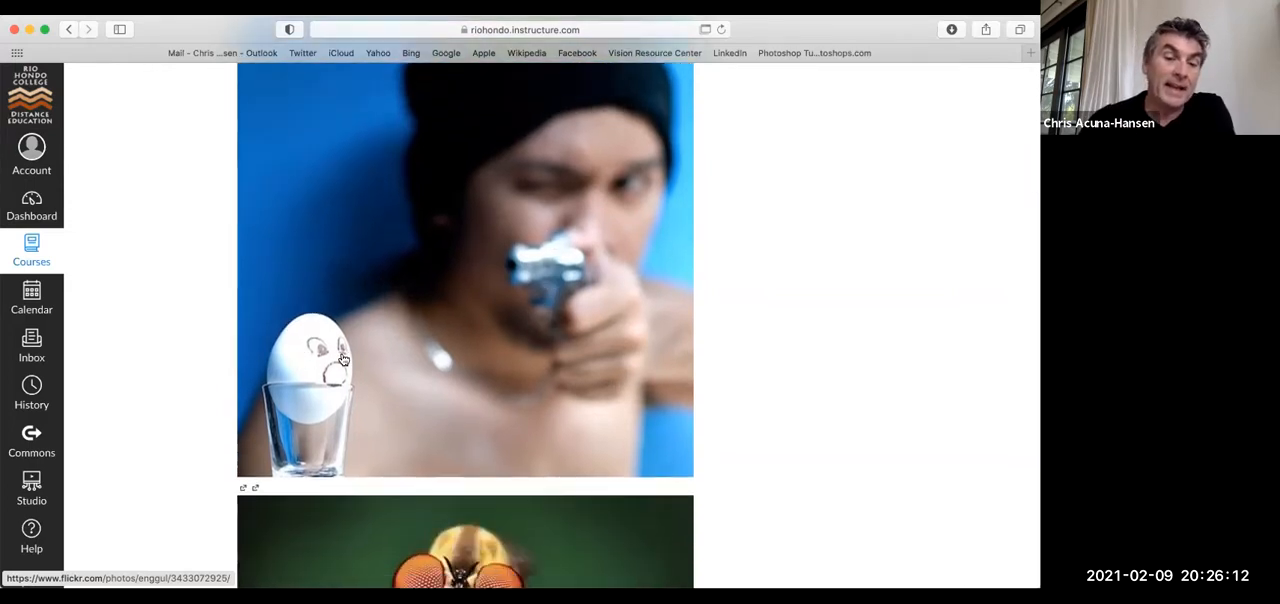
scroll(down, 3)
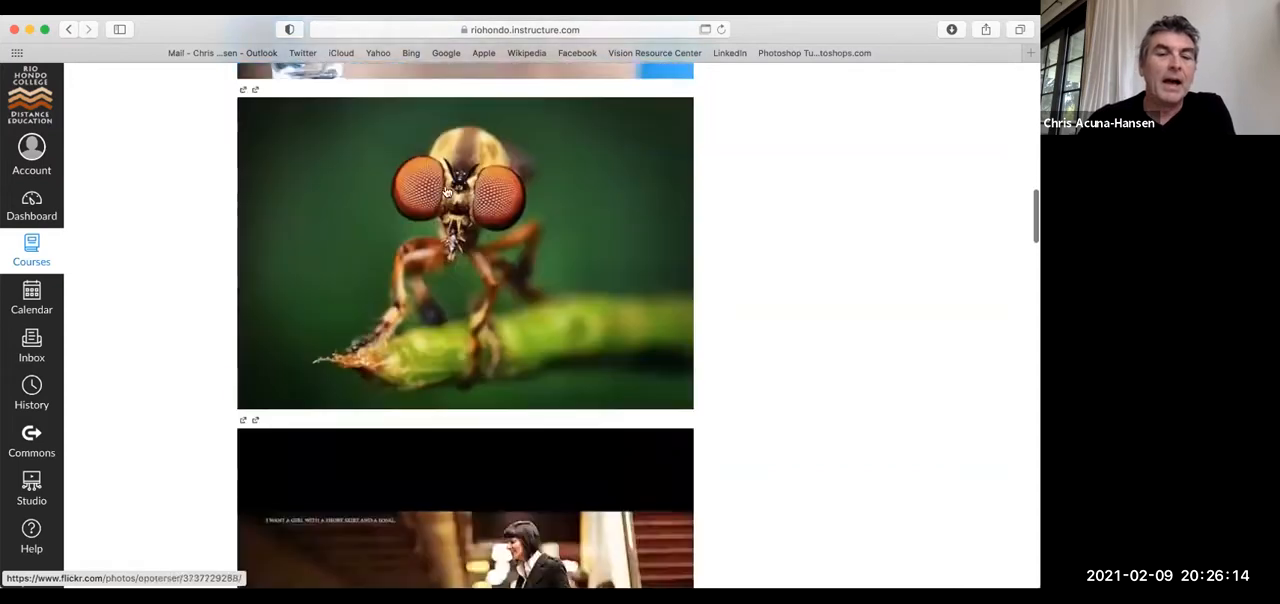
scroll(down, 3)
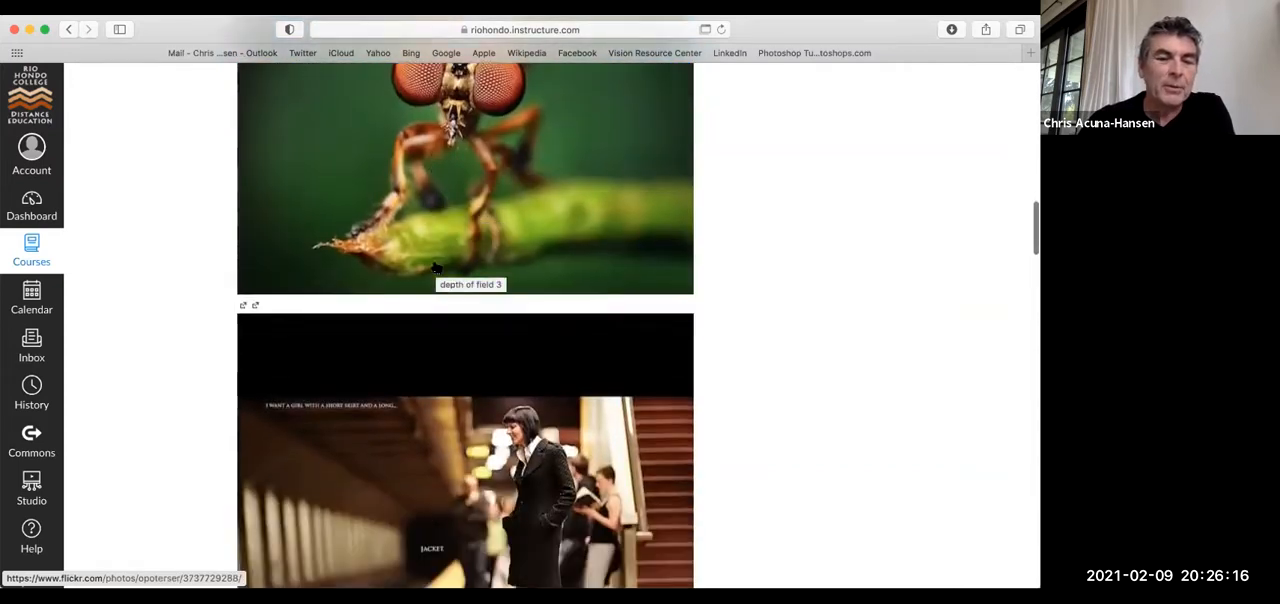
Step: Scroll until the woman in heels on the subway platform fills the view
scroll(down, 3)
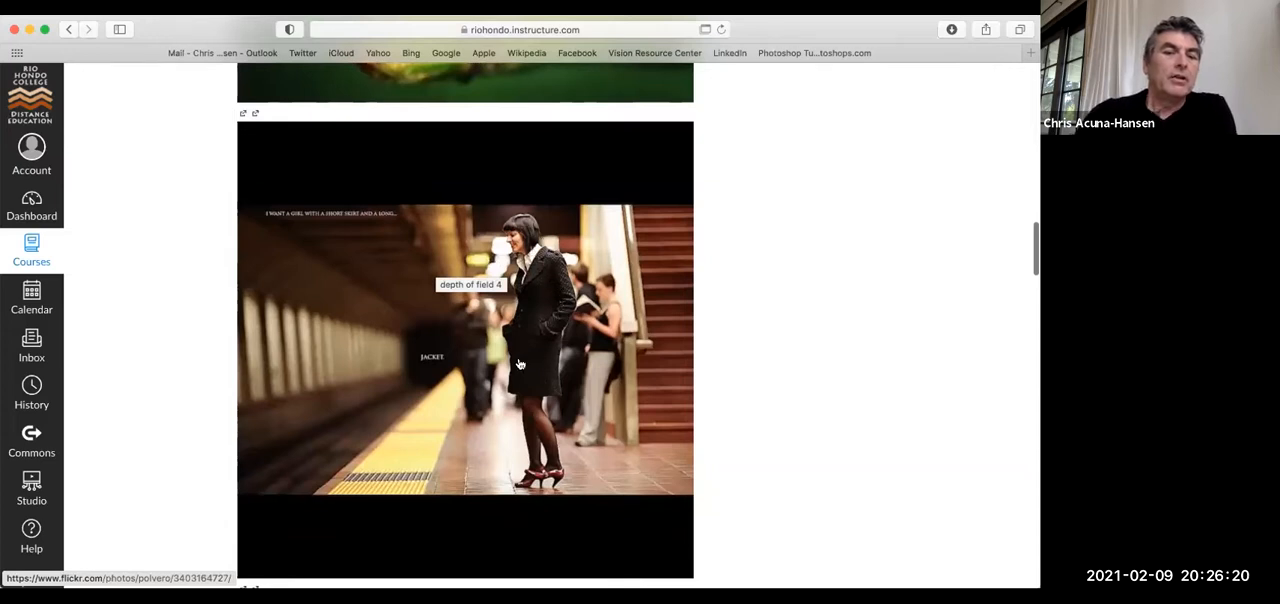
mouse_move(542, 362)
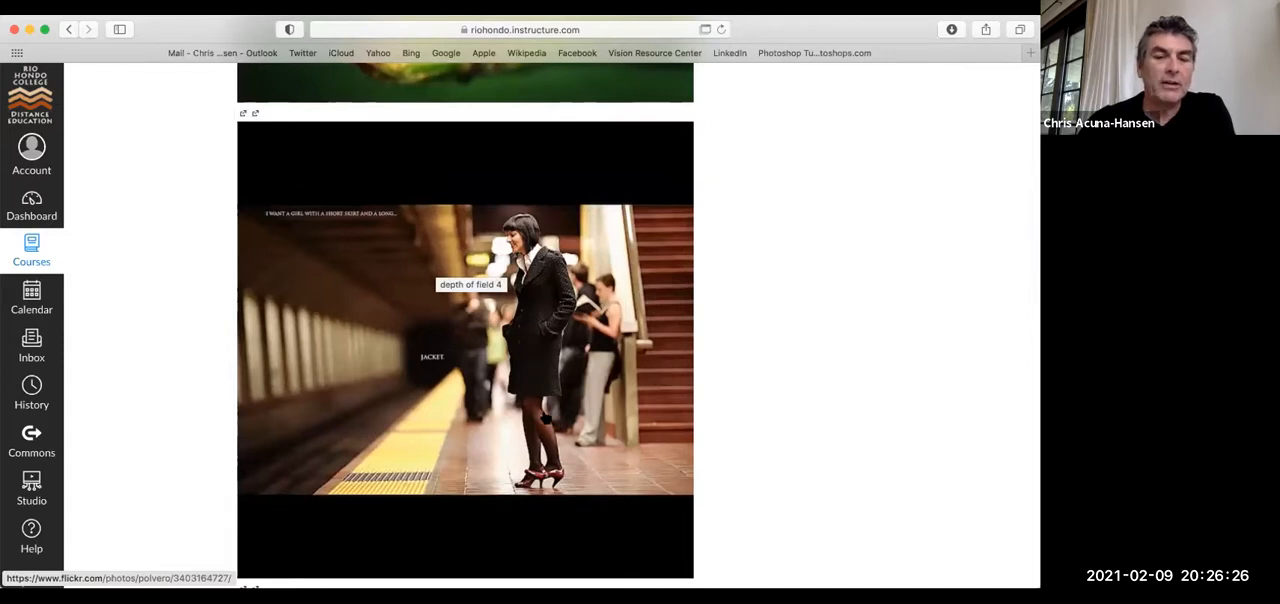
mouse_move(570, 396)
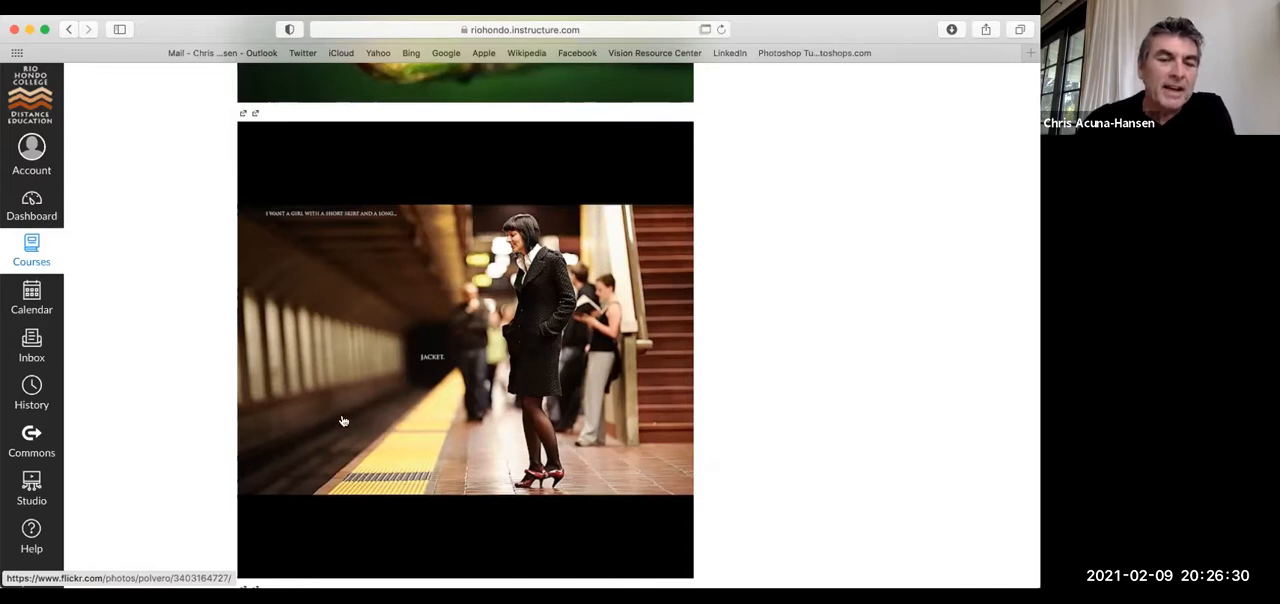
mouse_move(604, 332)
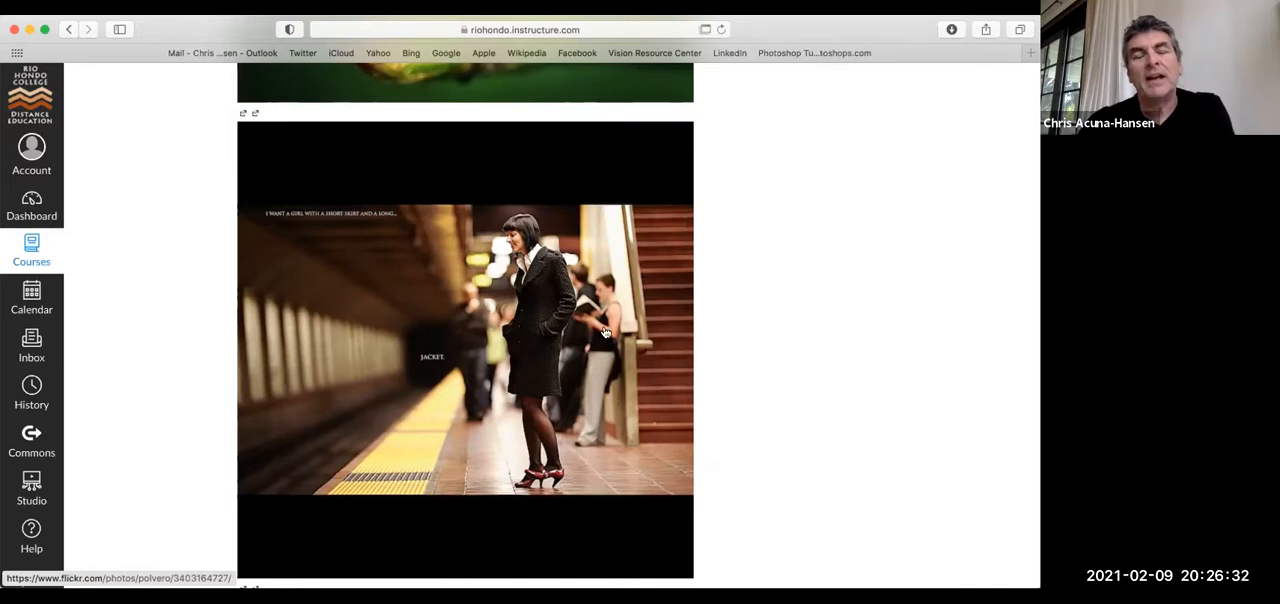
scroll(down, 3)
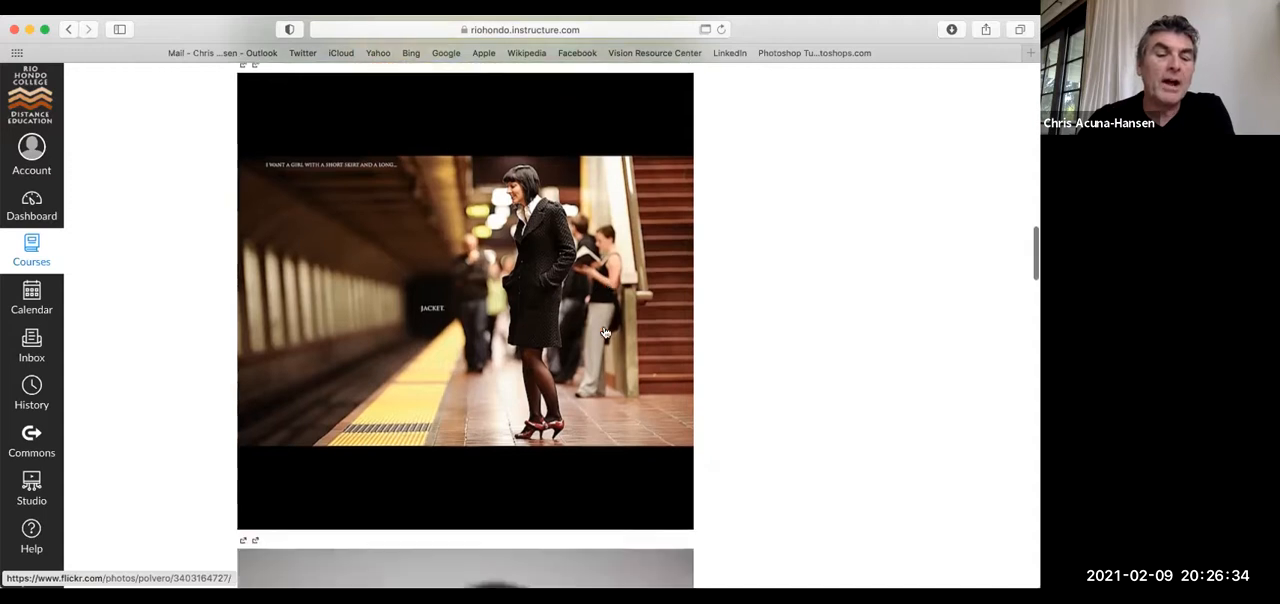
Step: Scroll past the hooded young man holding tattooed knuckles before his blurred face
scroll(down, 3)
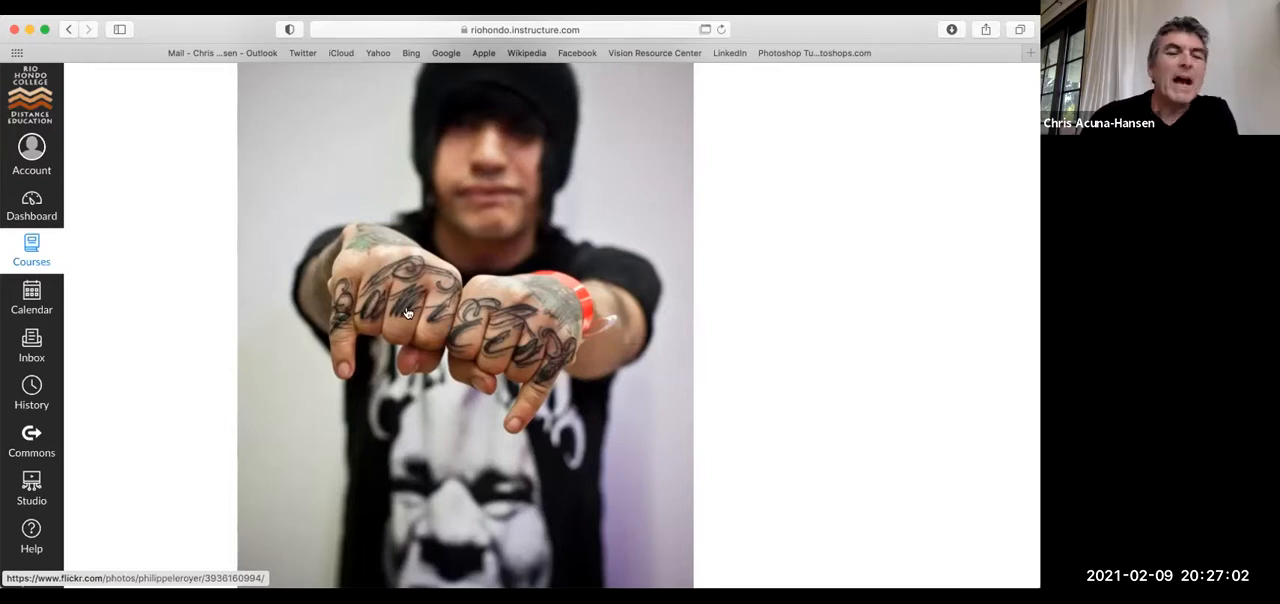
mouse_move(536, 324)
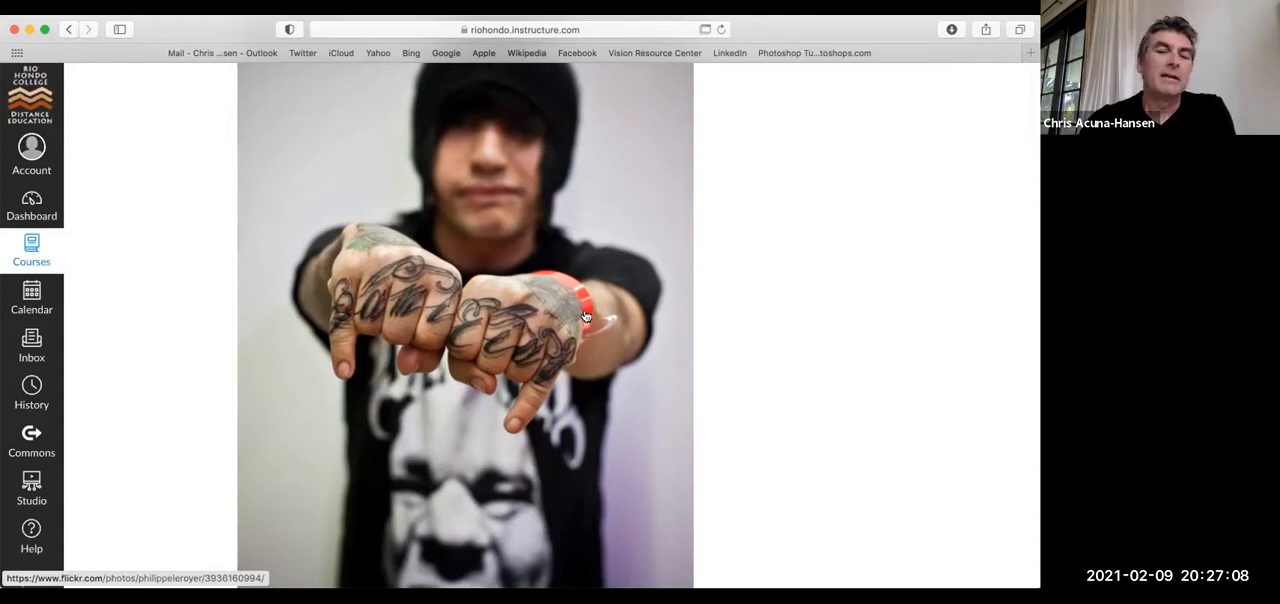
mouse_move(590, 334)
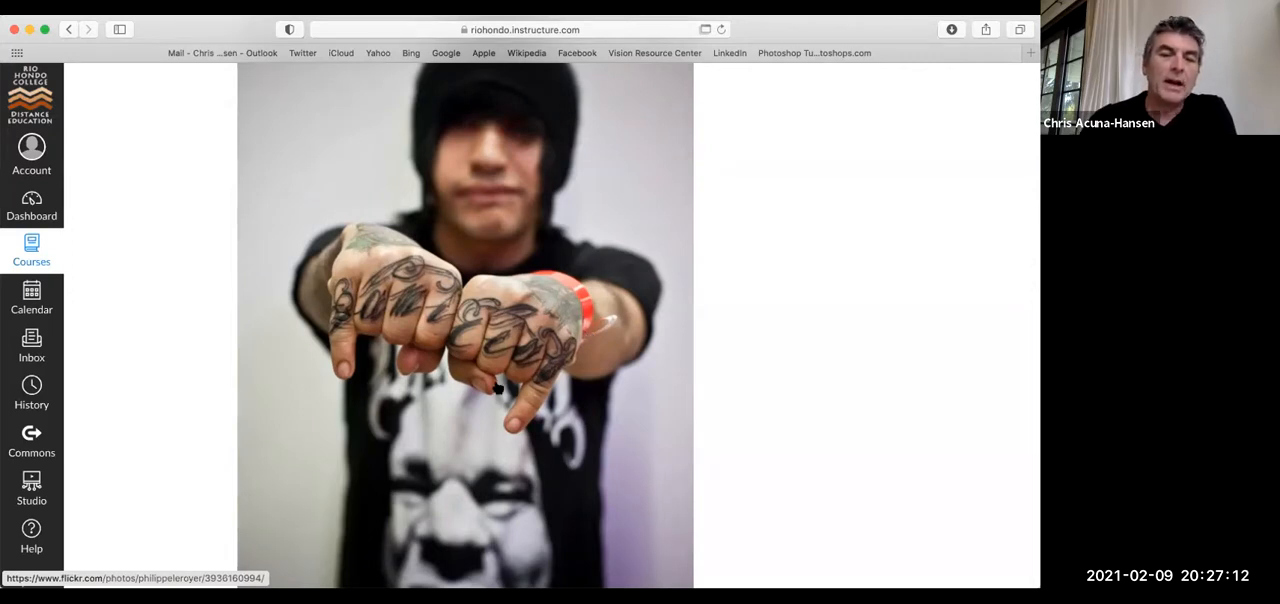
mouse_move(438, 140)
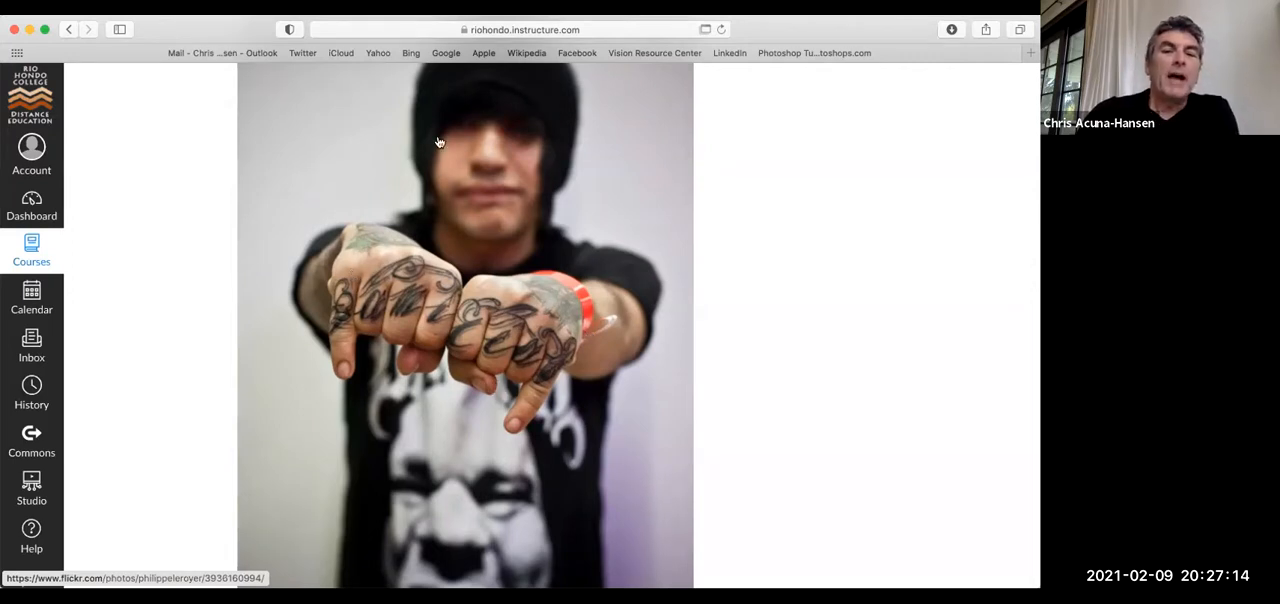
mouse_move(548, 222)
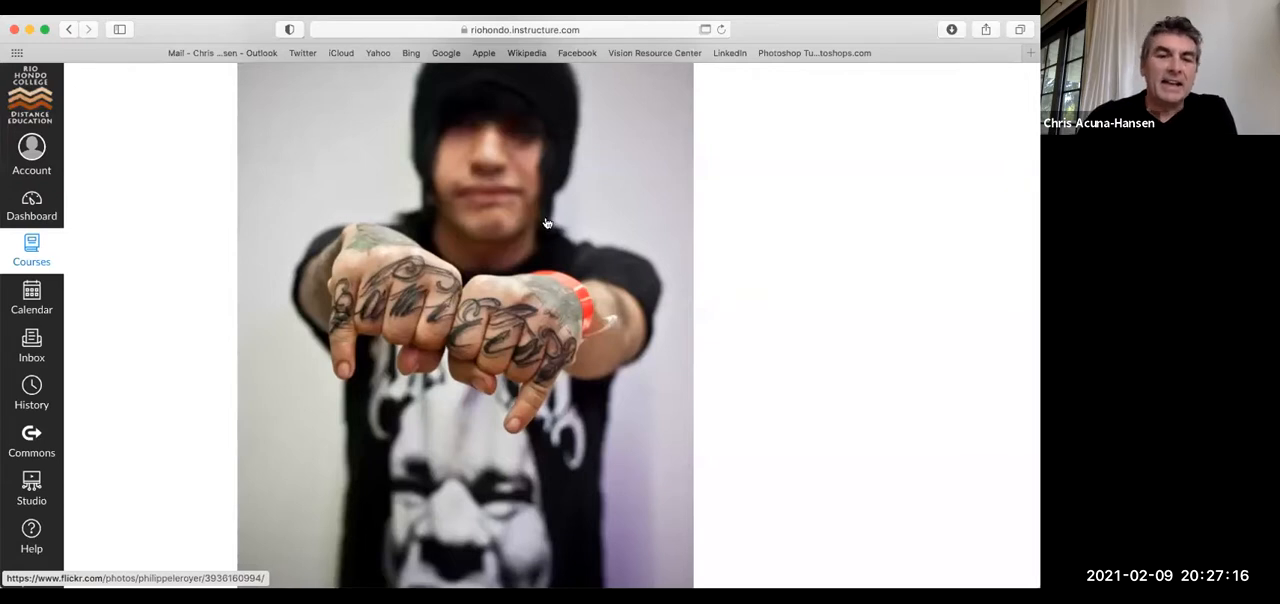
mouse_move(508, 468)
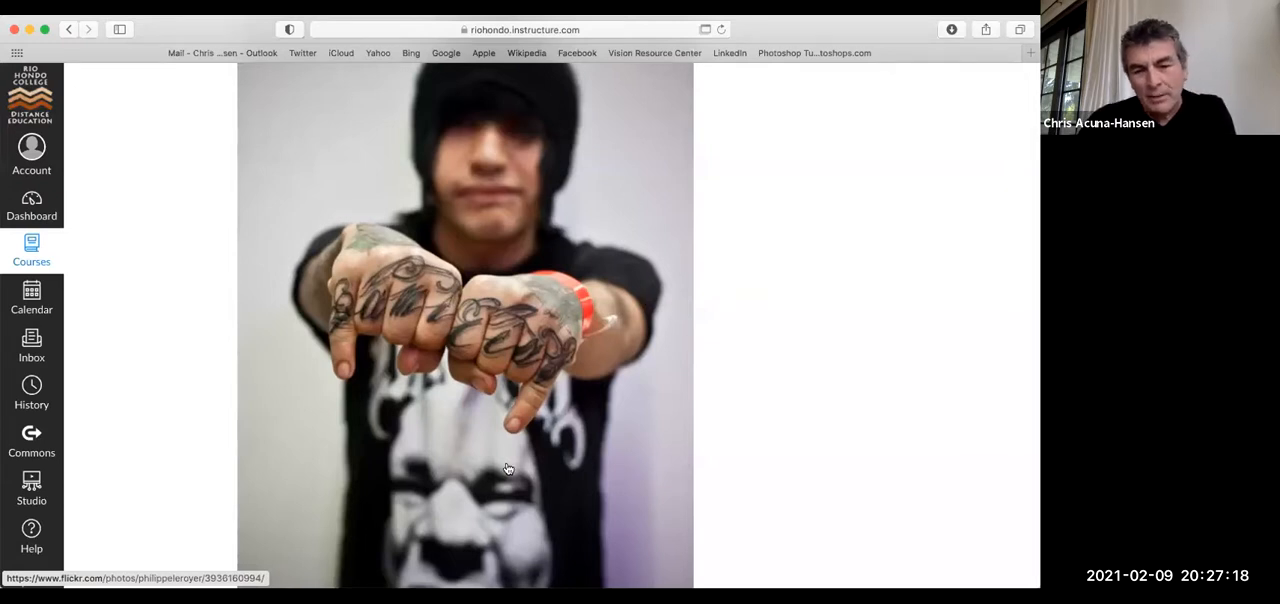
scroll(down, 3)
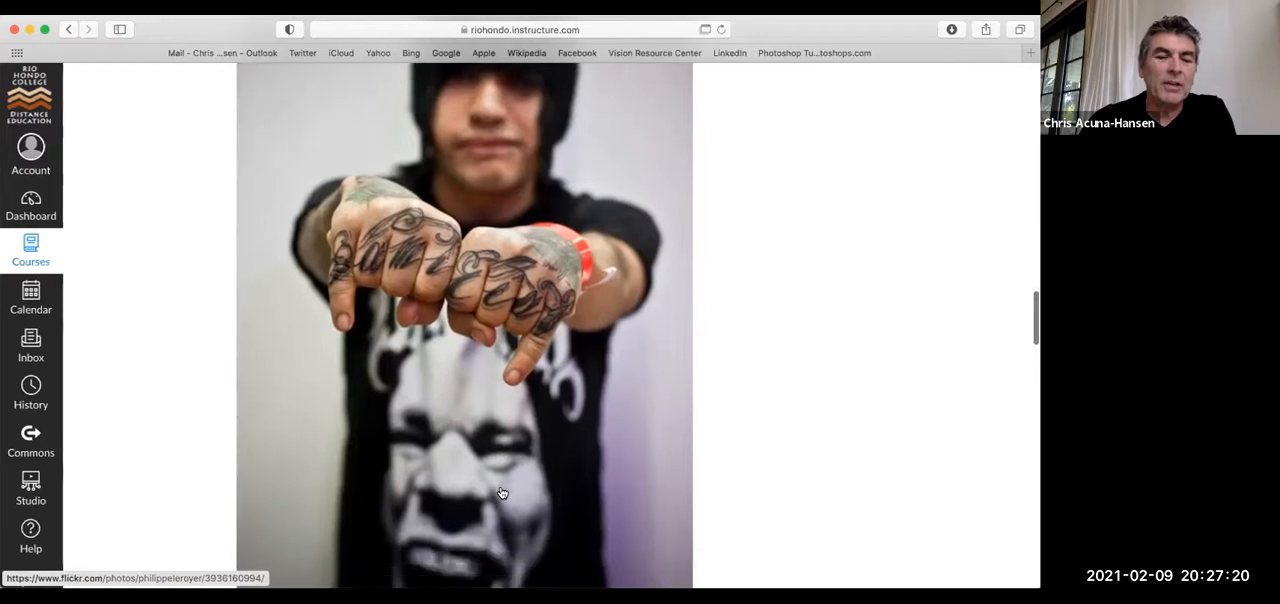
scroll(down, 3)
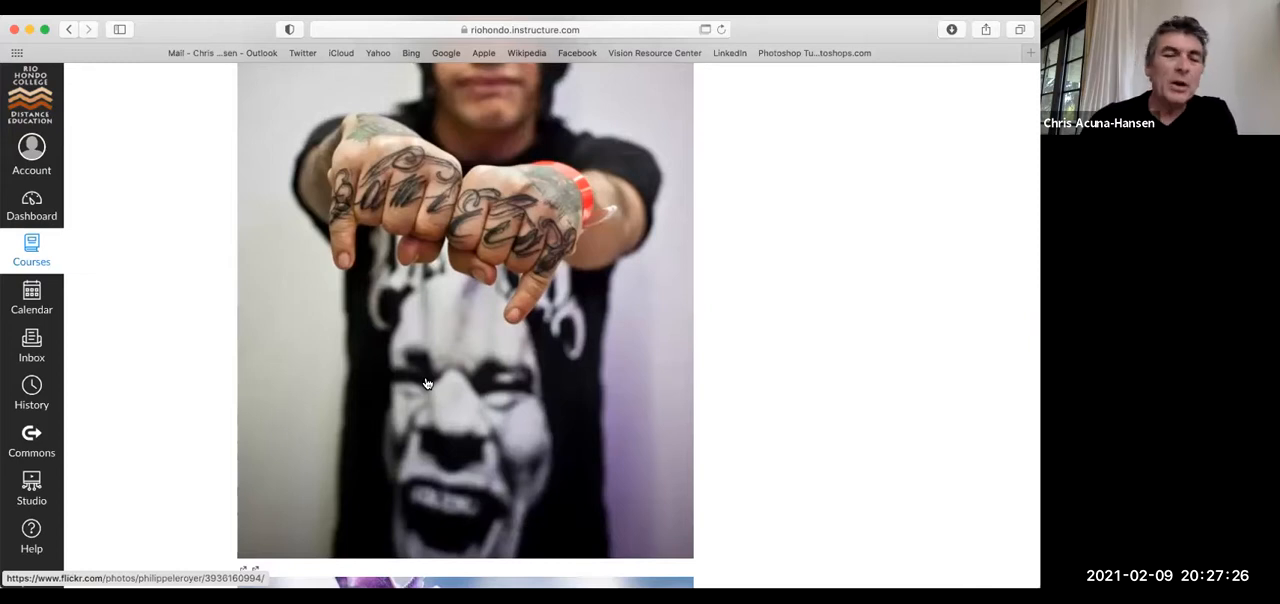
Step: Scroll through the bee, glass marble, woman on leaves and trench-coat man photos
scroll(down, 3)
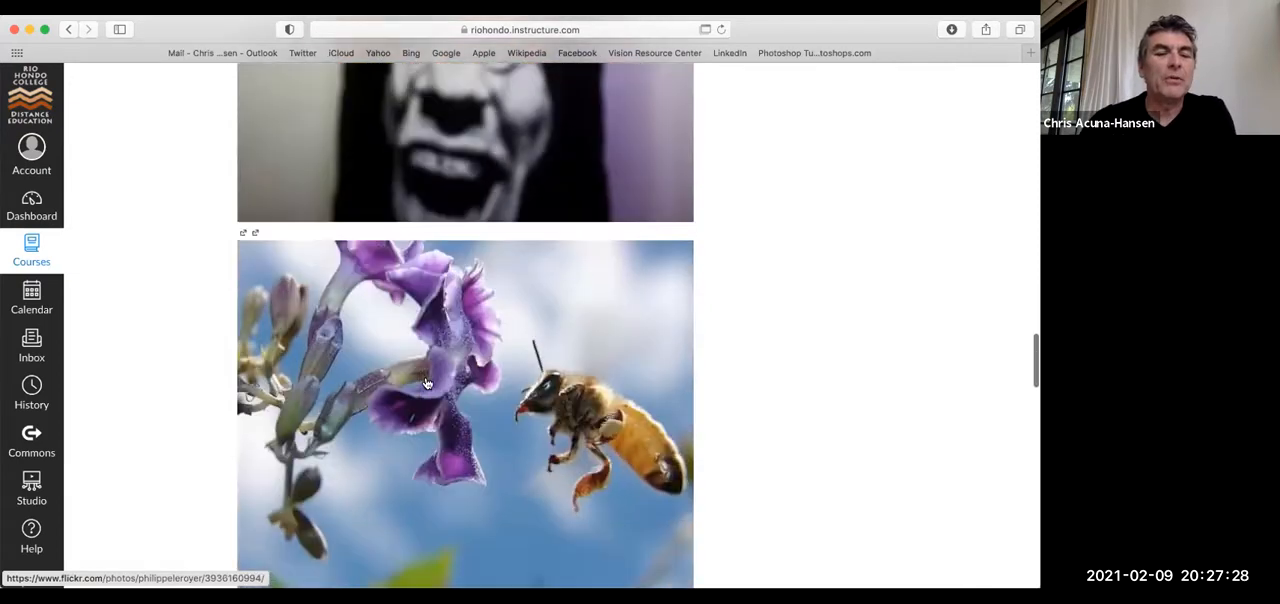
scroll(down, 3)
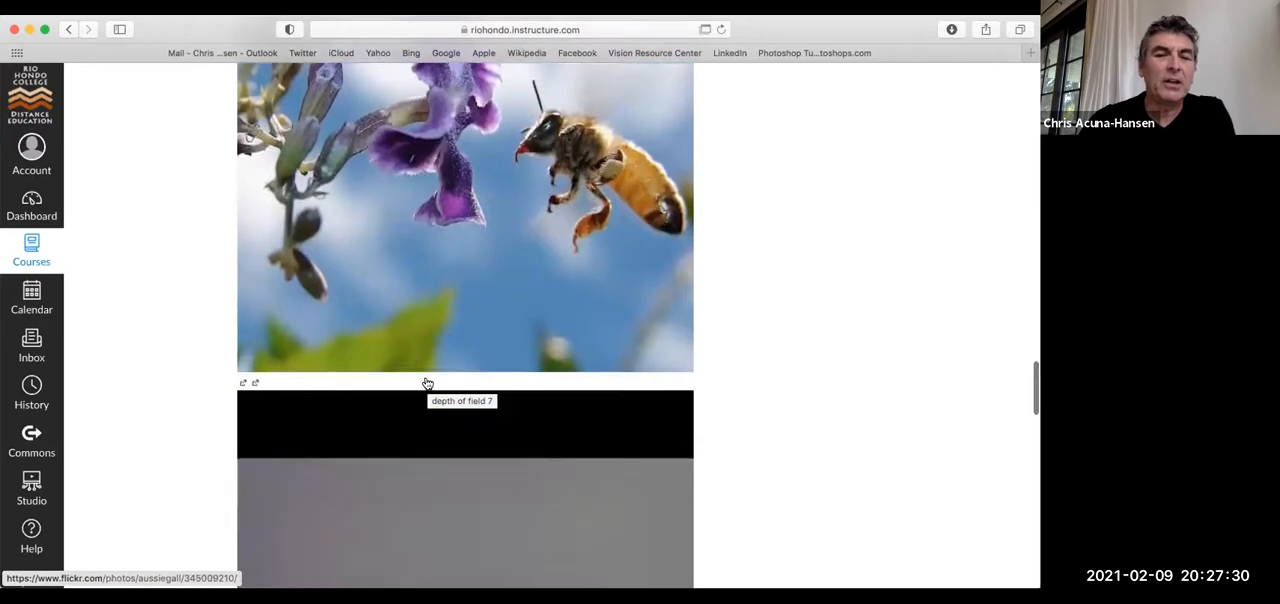
scroll(down, 3)
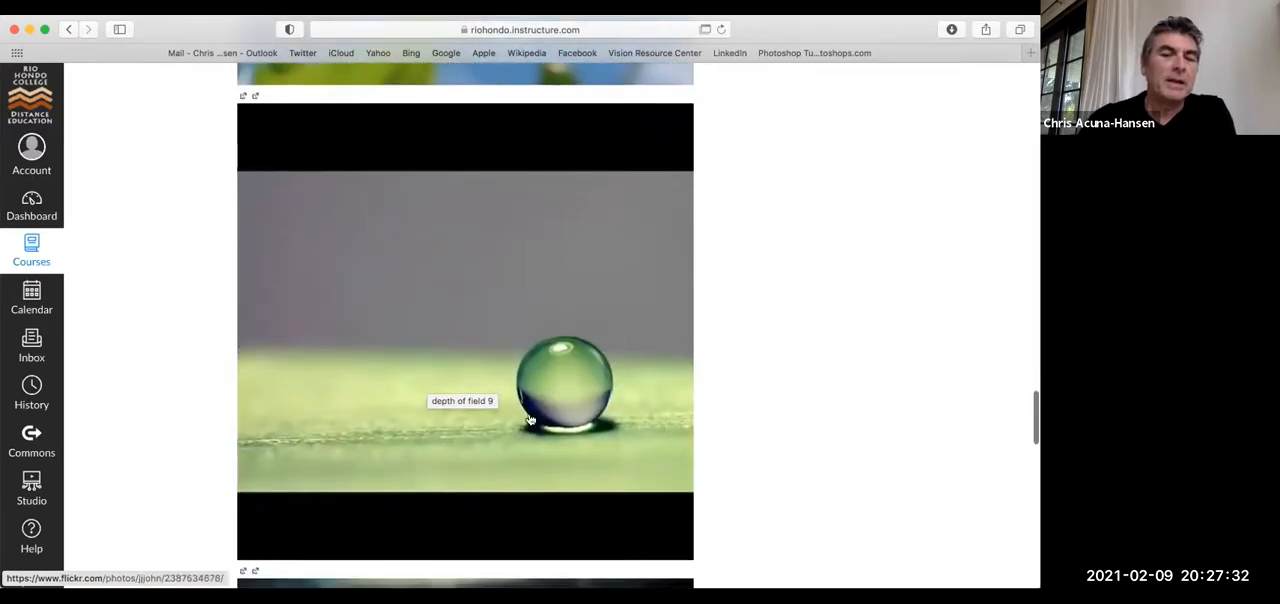
mouse_move(596, 362)
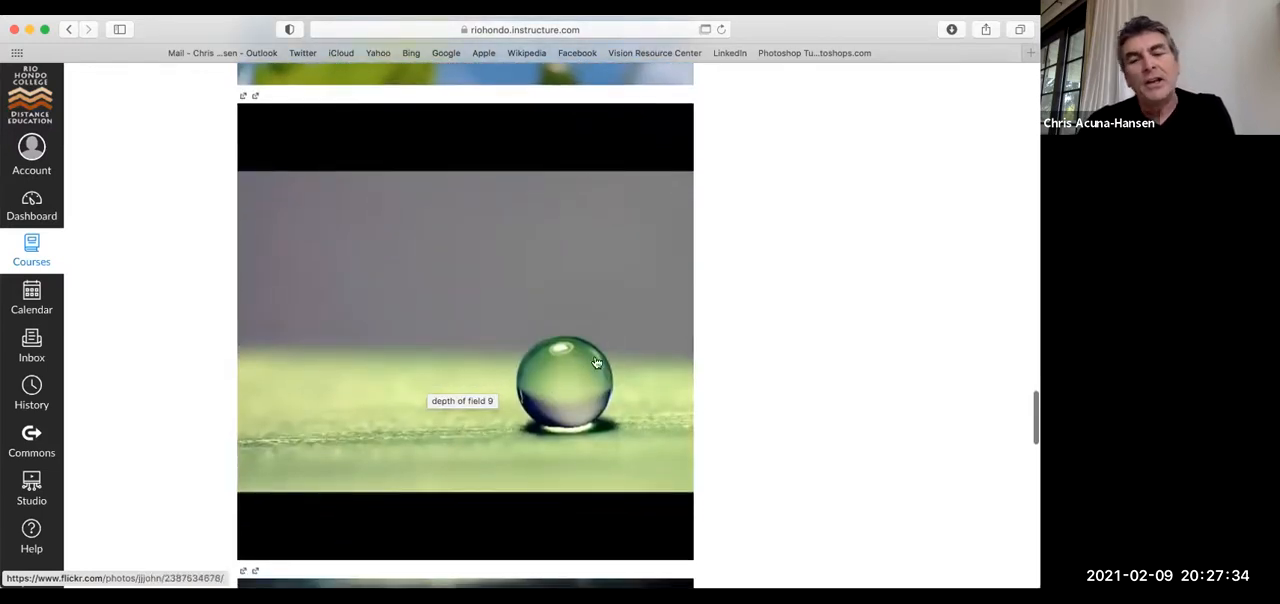
mouse_move(324, 440)
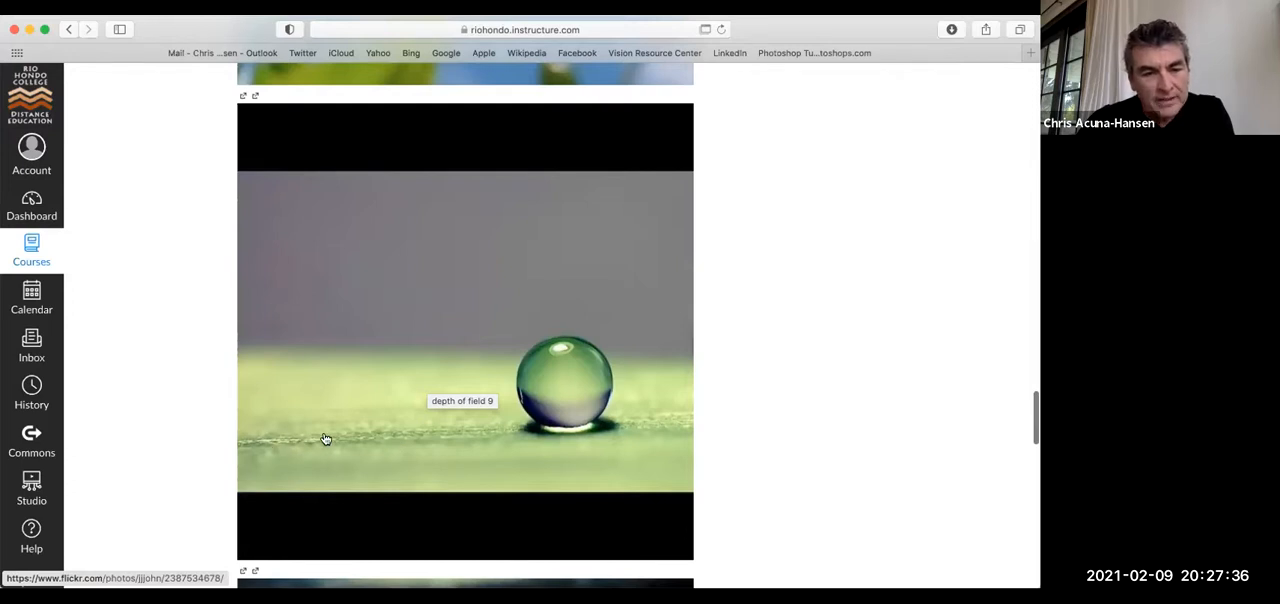
mouse_move(408, 446)
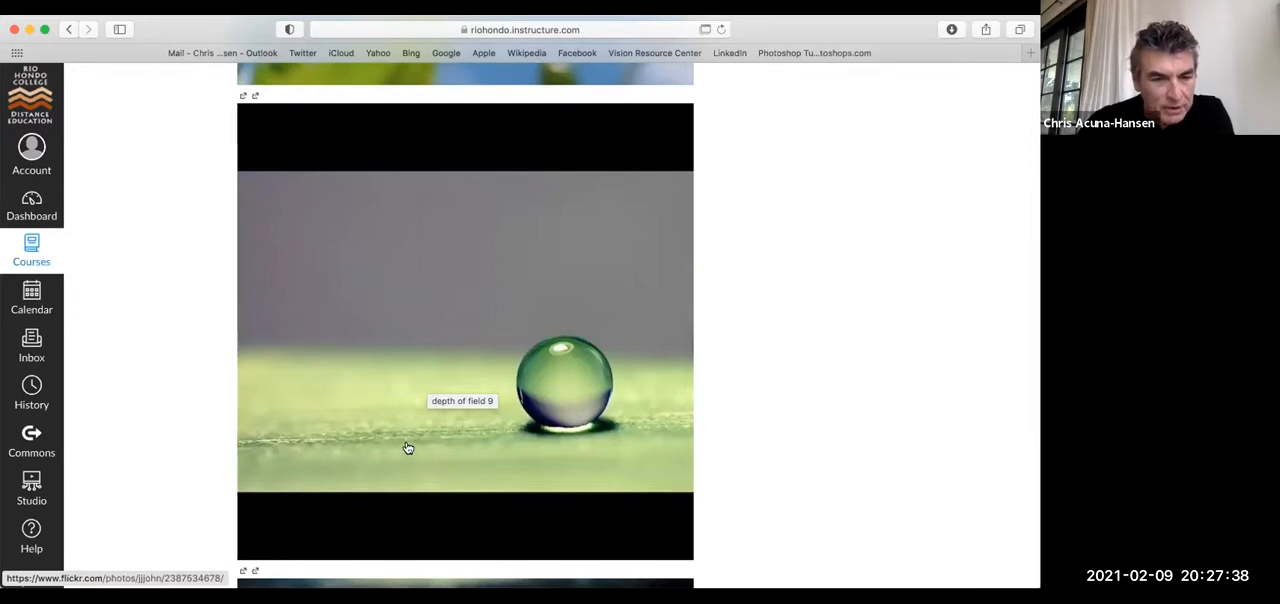
mouse_move(336, 434)
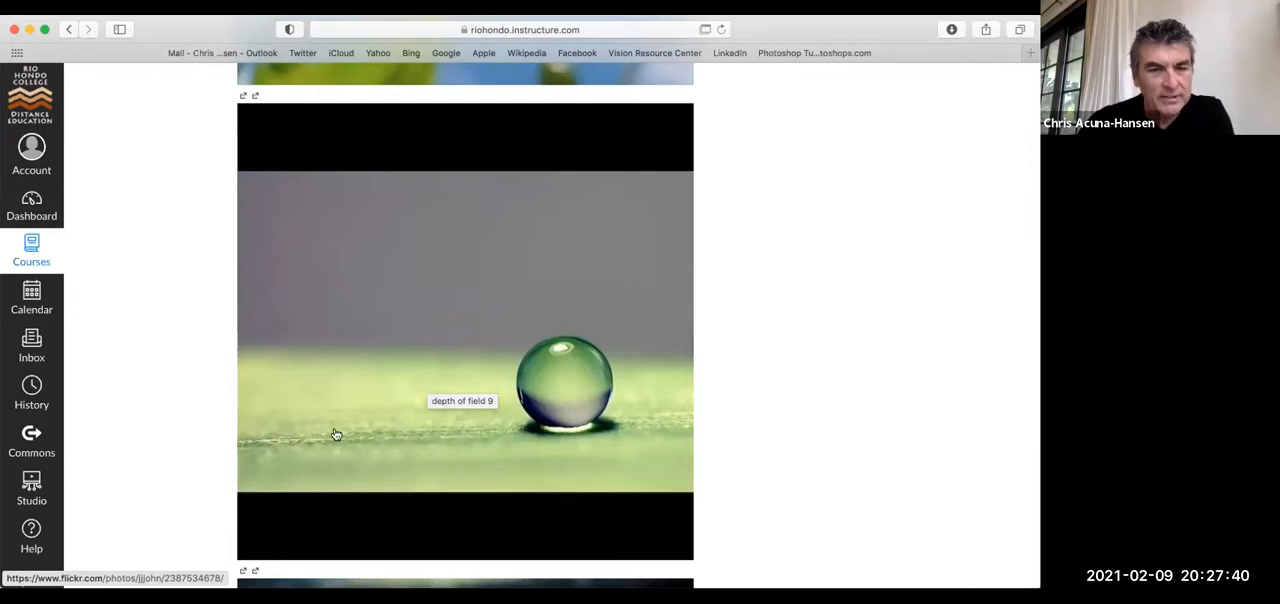
scroll(down, 3)
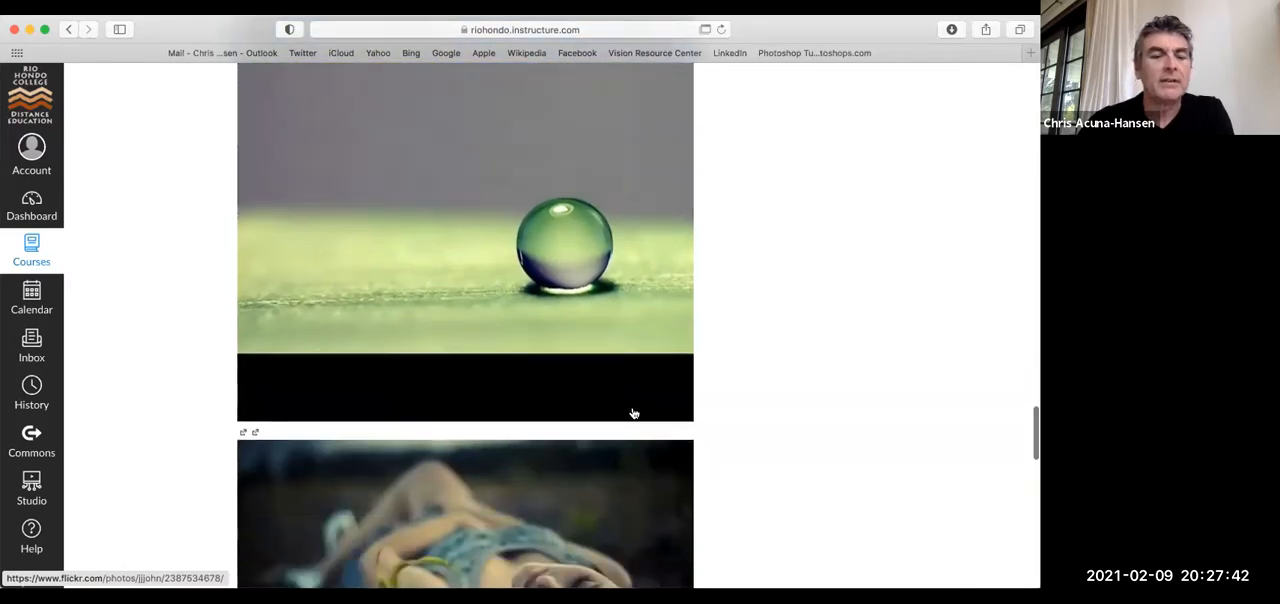
scroll(down, 3)
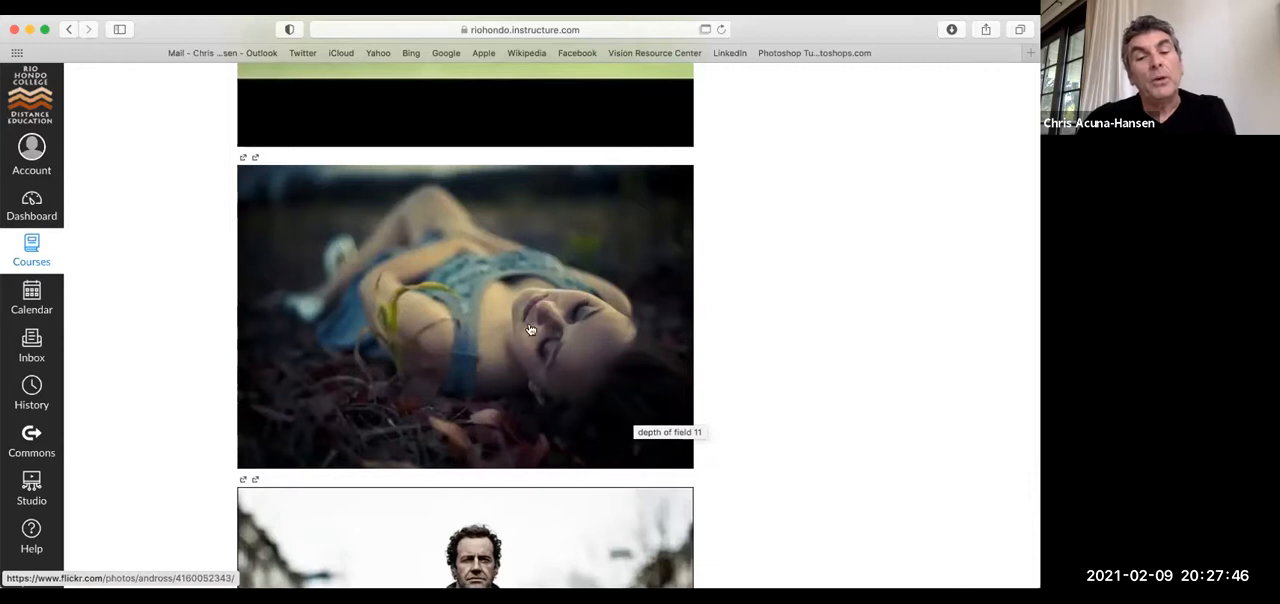
mouse_move(492, 304)
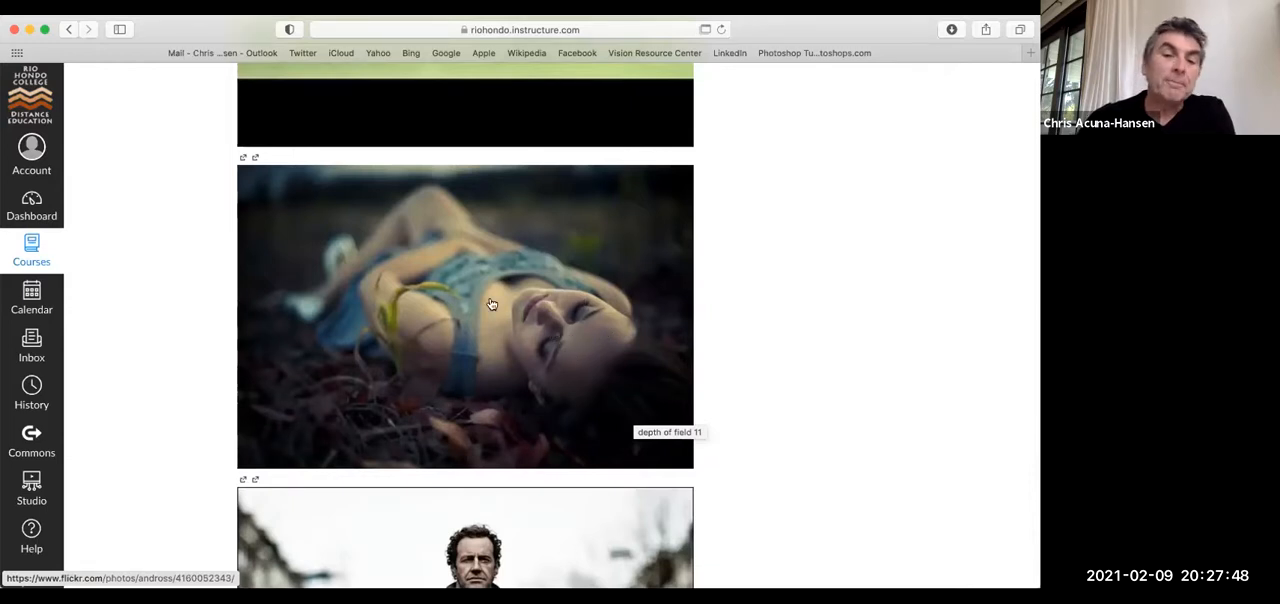
mouse_move(372, 292)
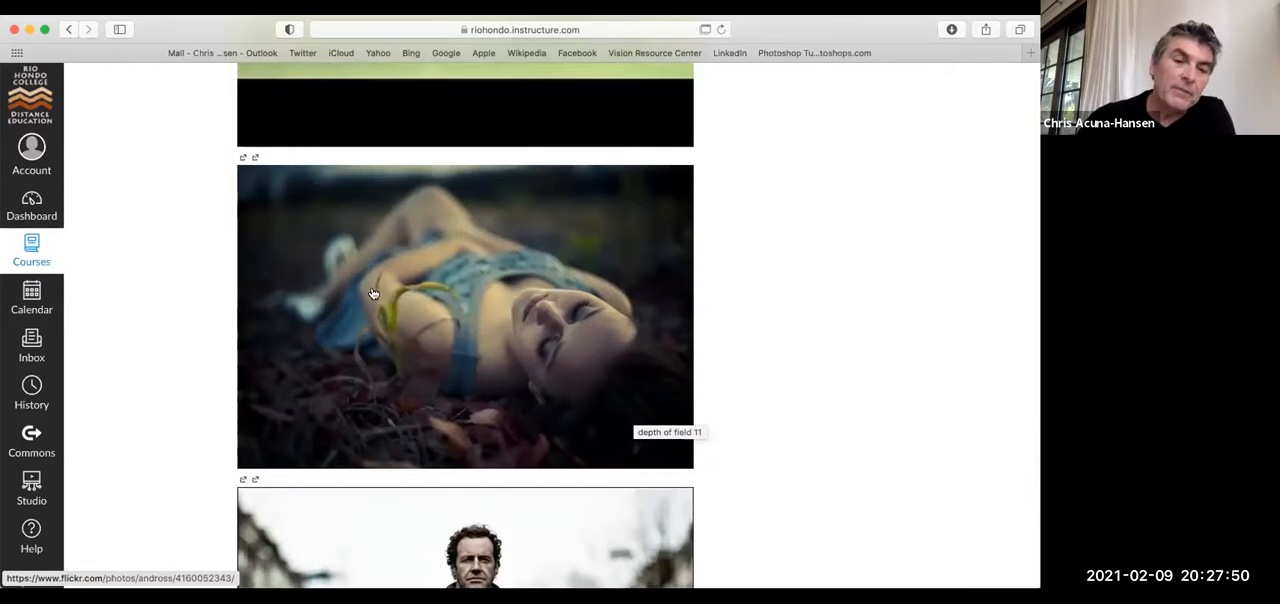
mouse_move(378, 252)
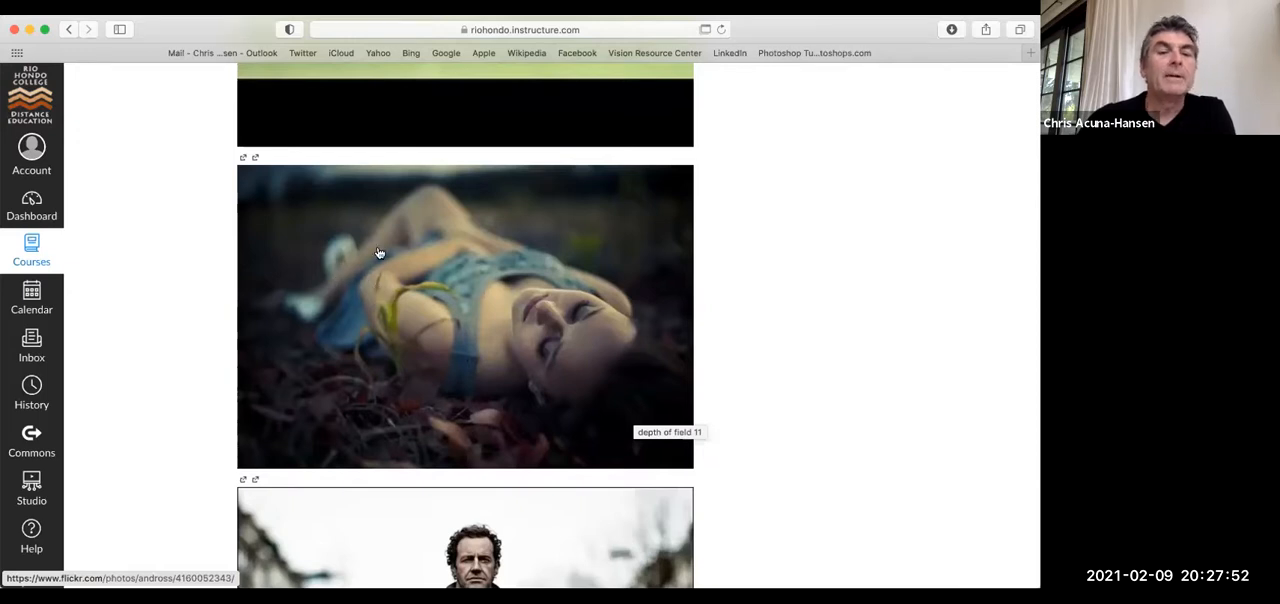
mouse_move(392, 296)
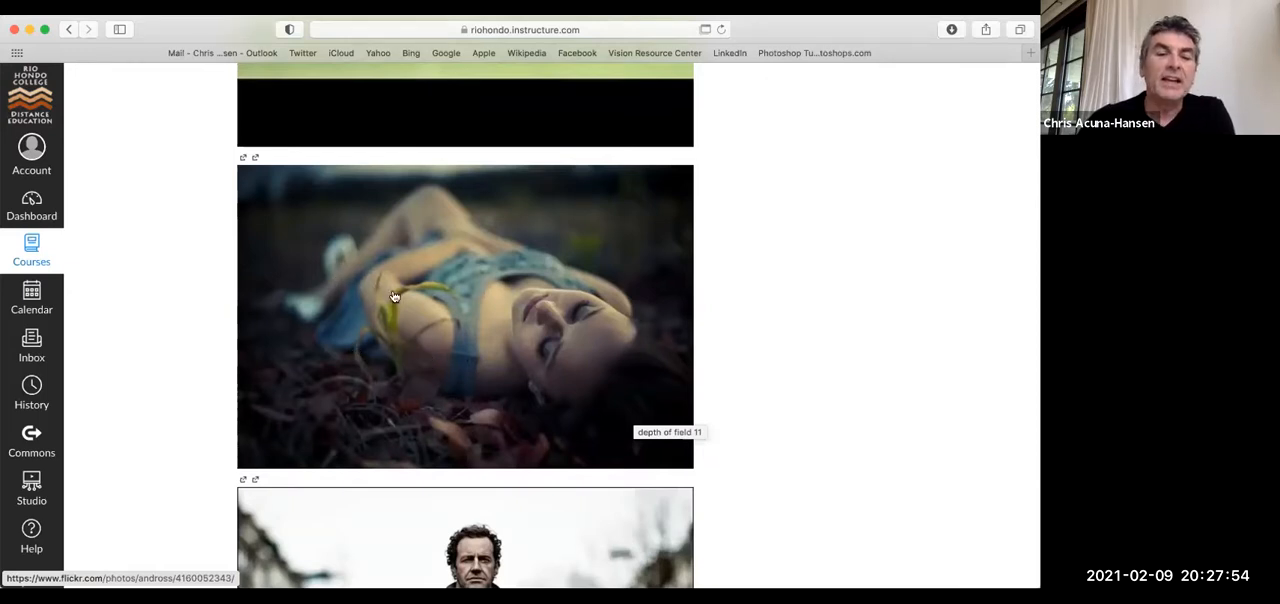
mouse_move(332, 180)
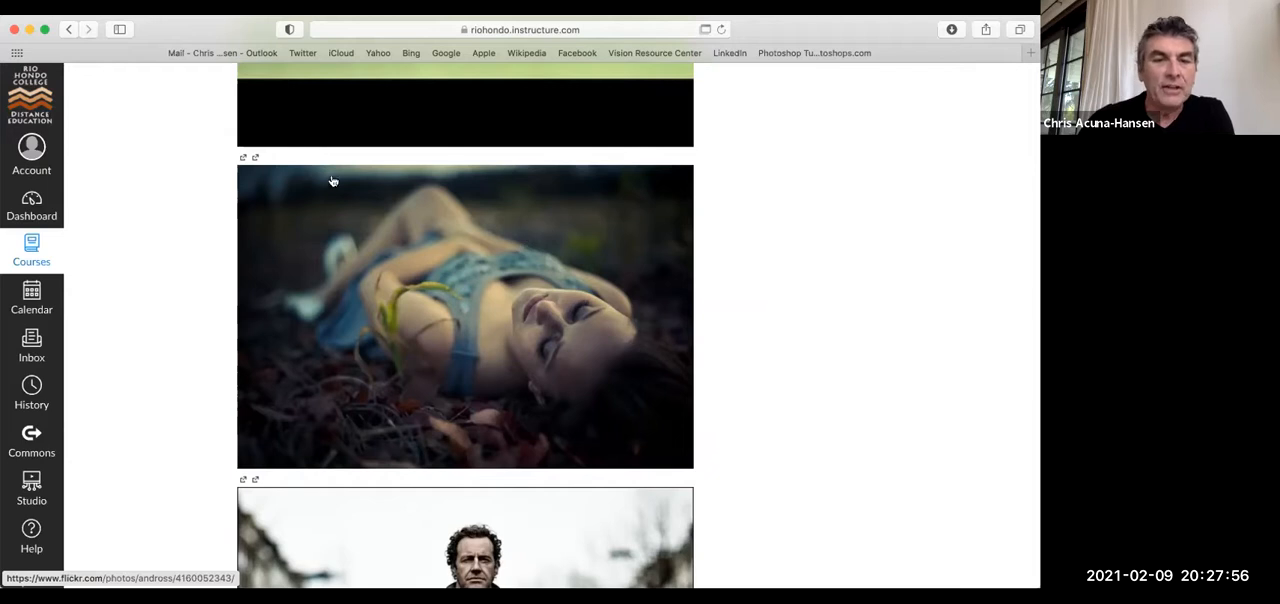
mouse_move(488, 224)
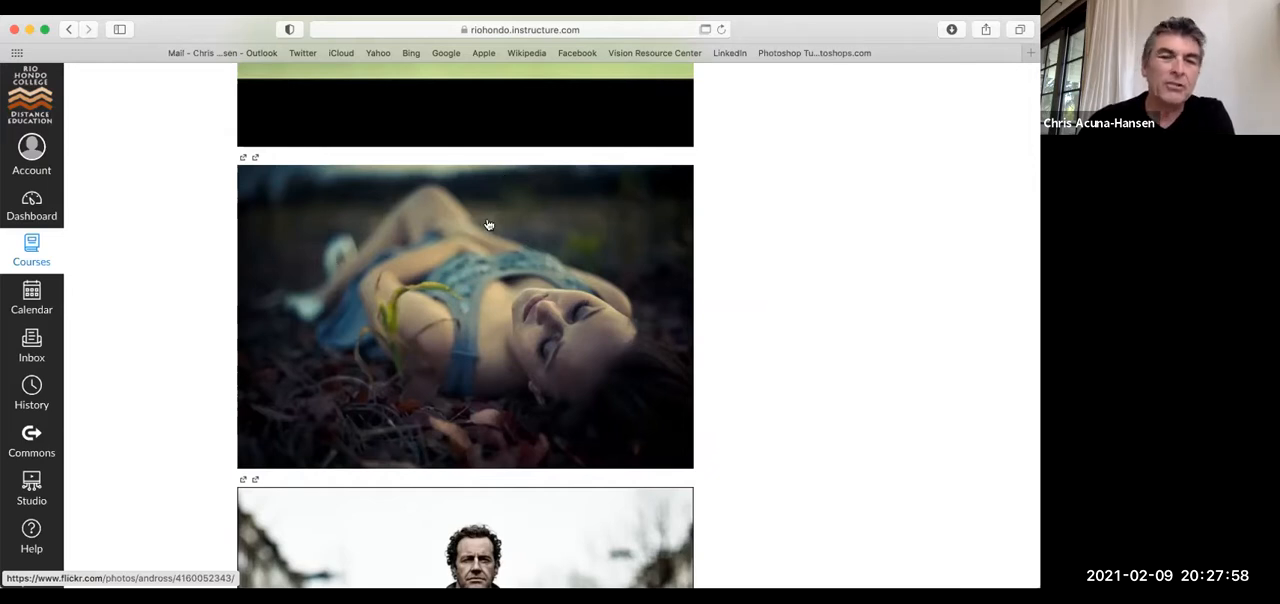
mouse_move(430, 206)
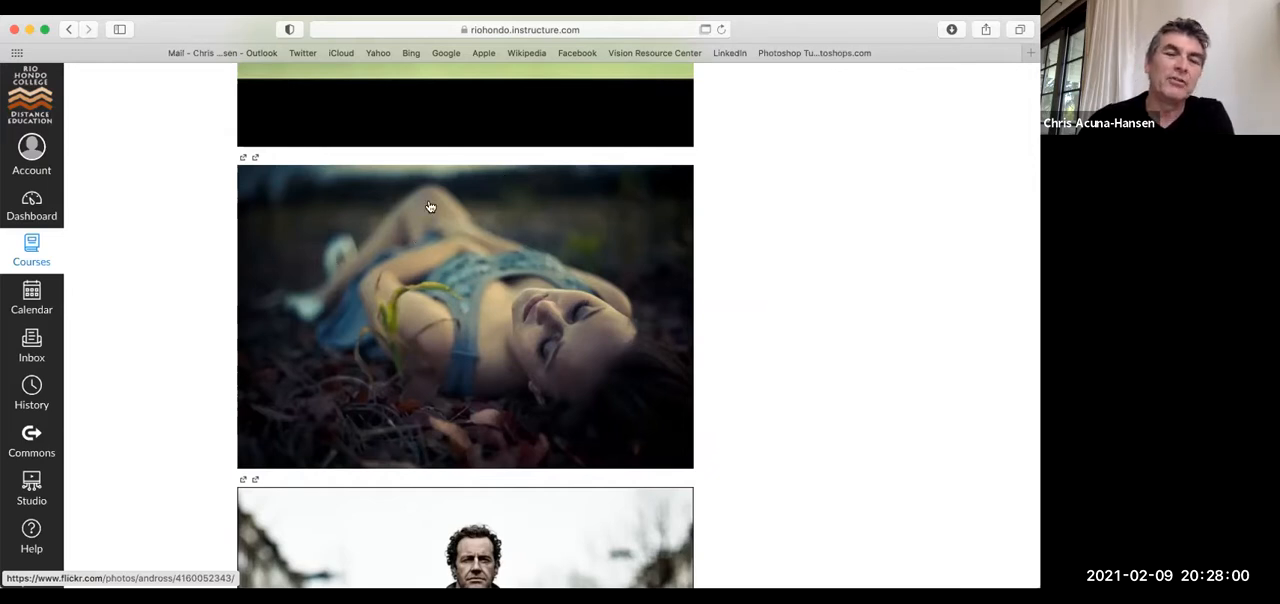
mouse_move(508, 232)
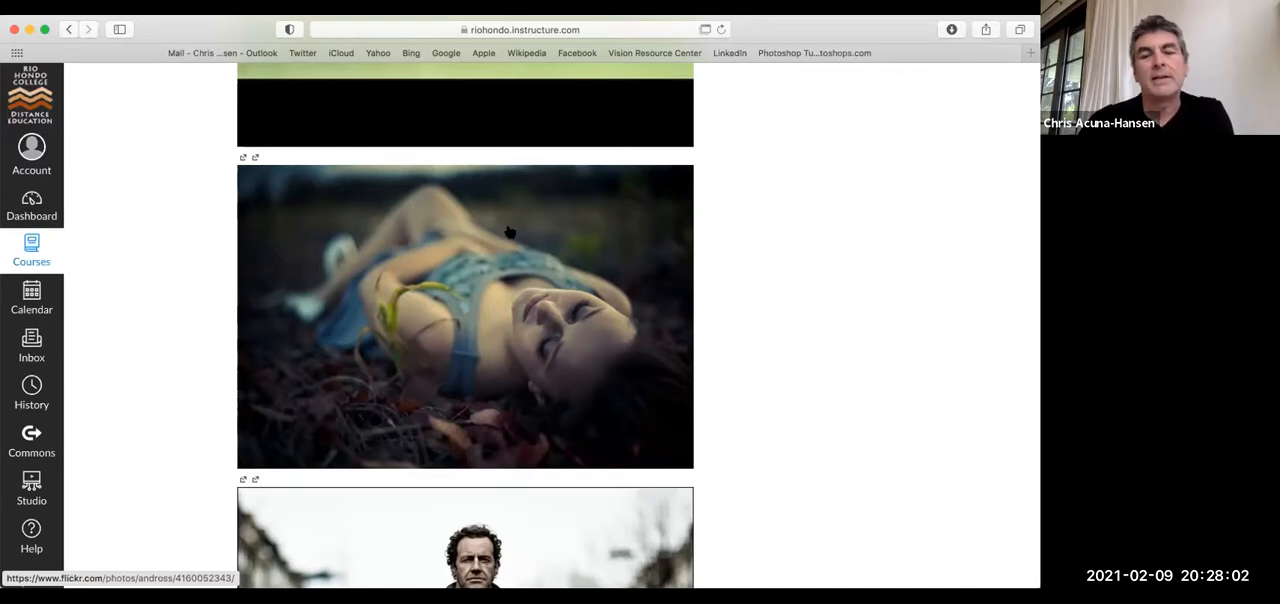
scroll(down, 3)
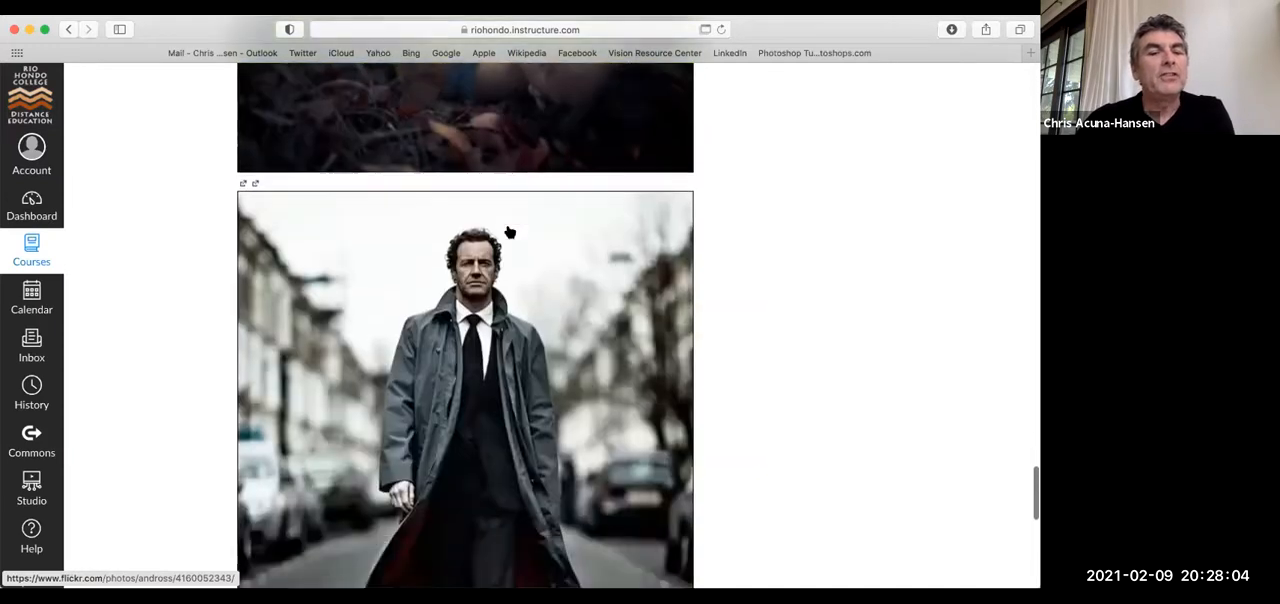
scroll(down, 3)
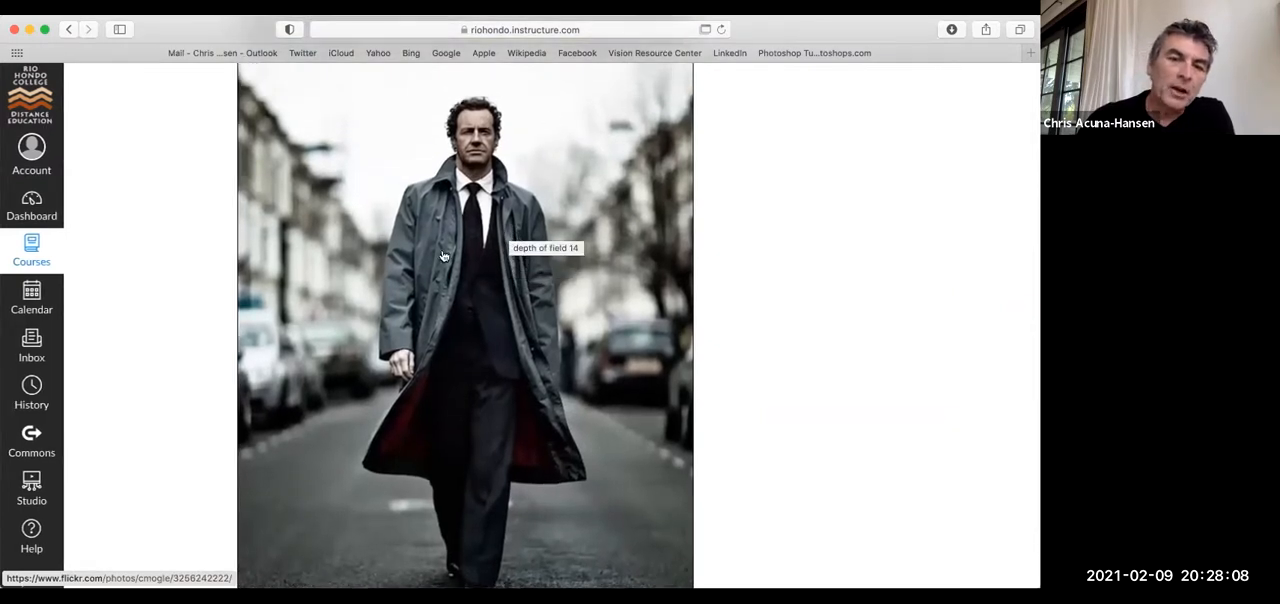
mouse_move(516, 112)
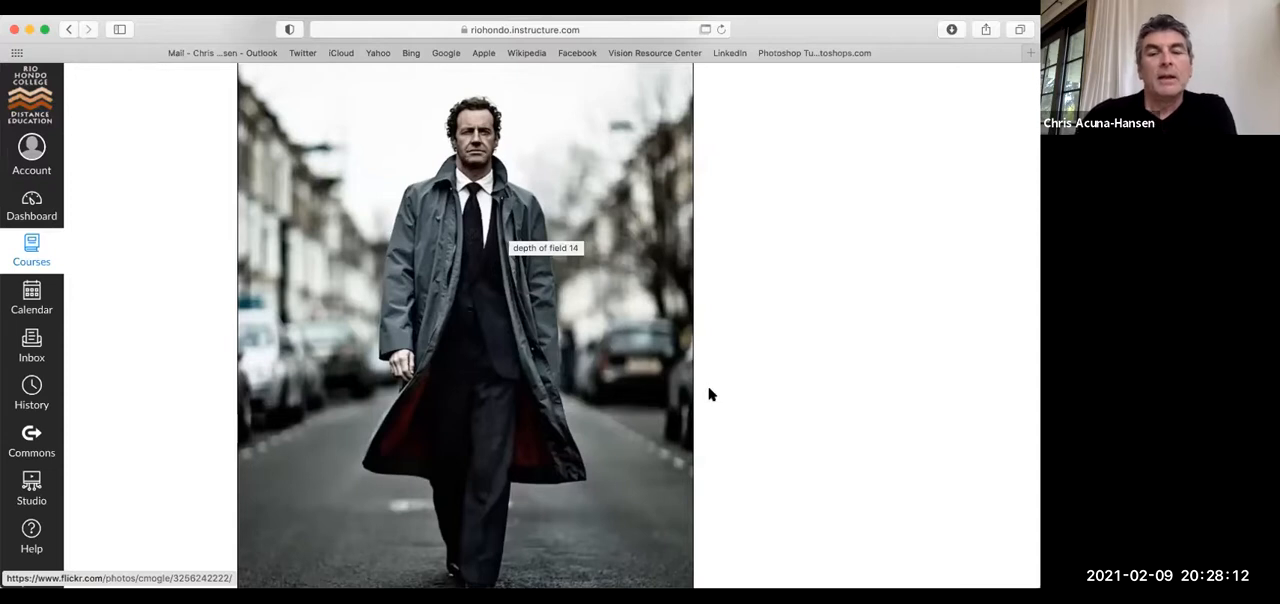
mouse_move(308, 342)
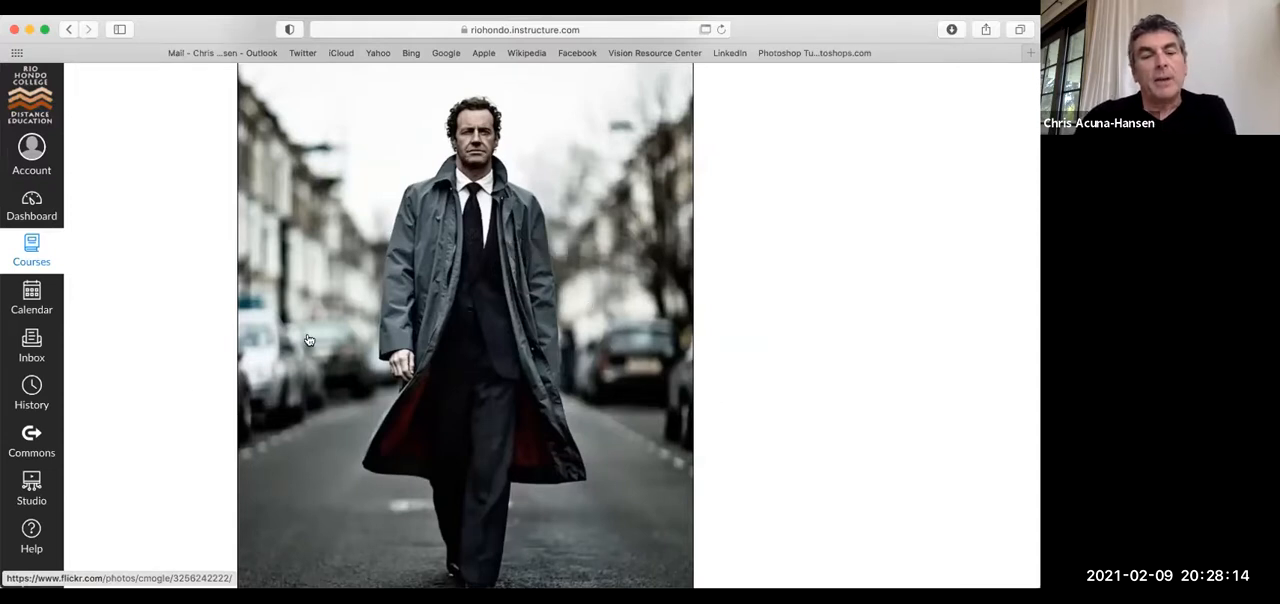
mouse_move(240, 500)
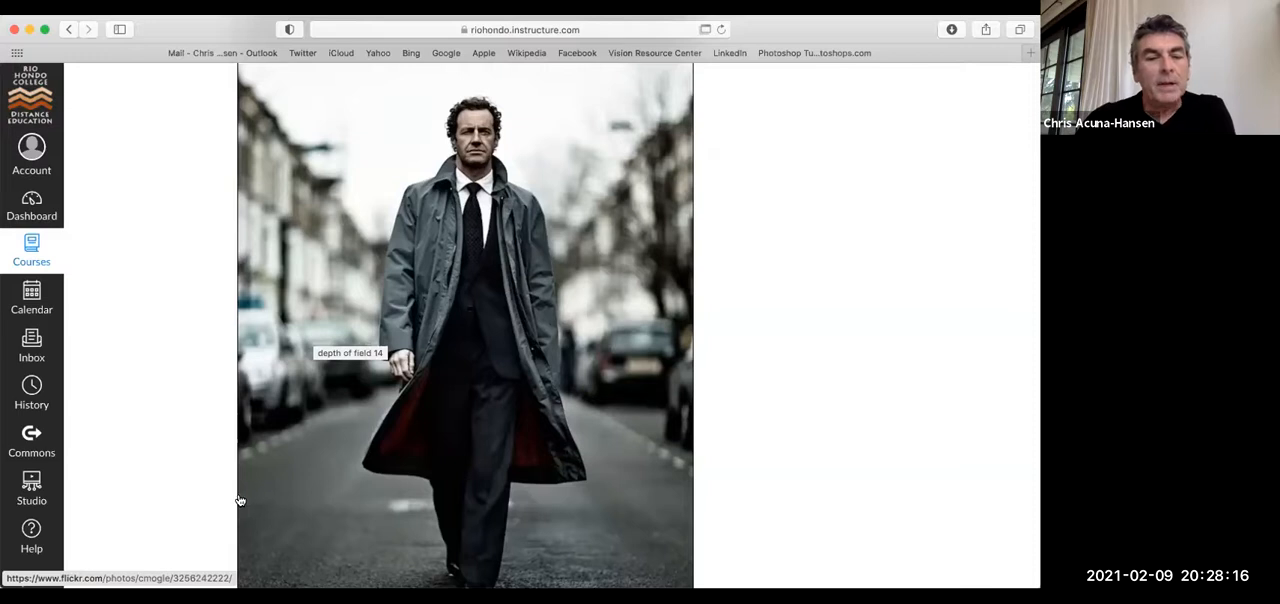
mouse_move(468, 290)
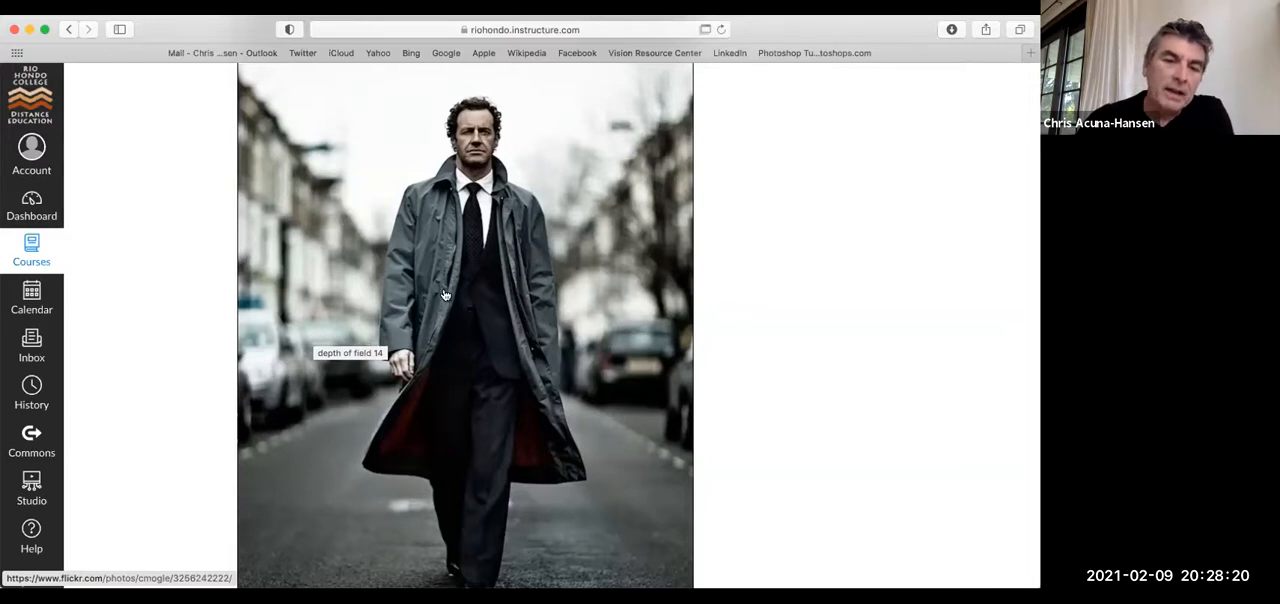
mouse_move(528, 384)
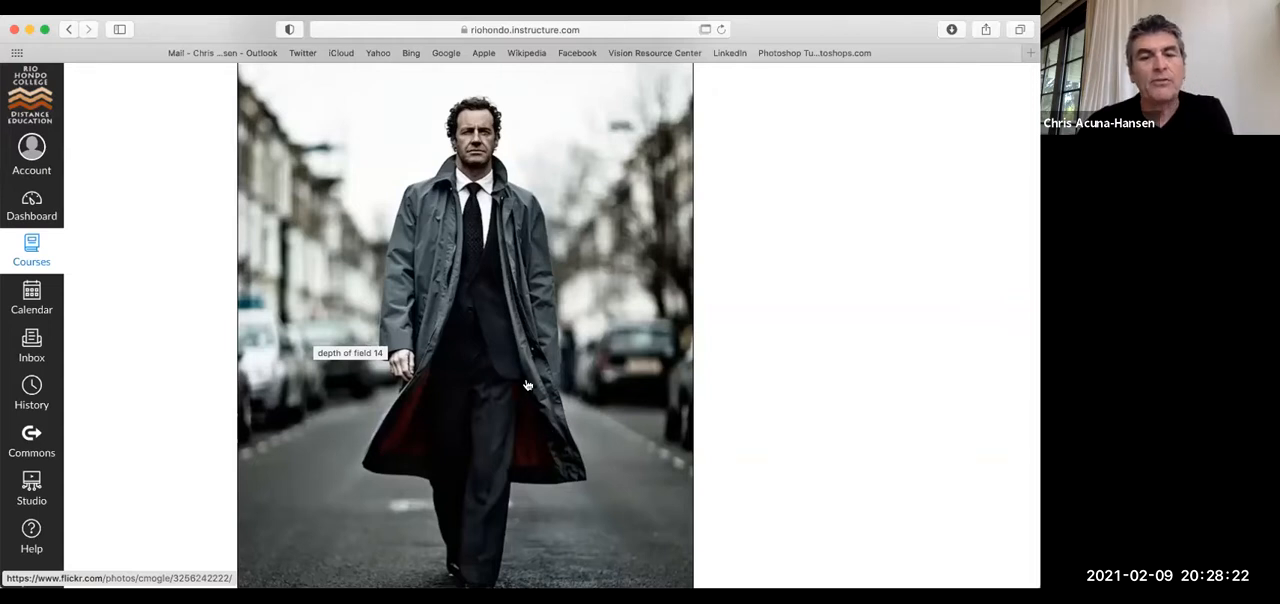
scroll(down, 3)
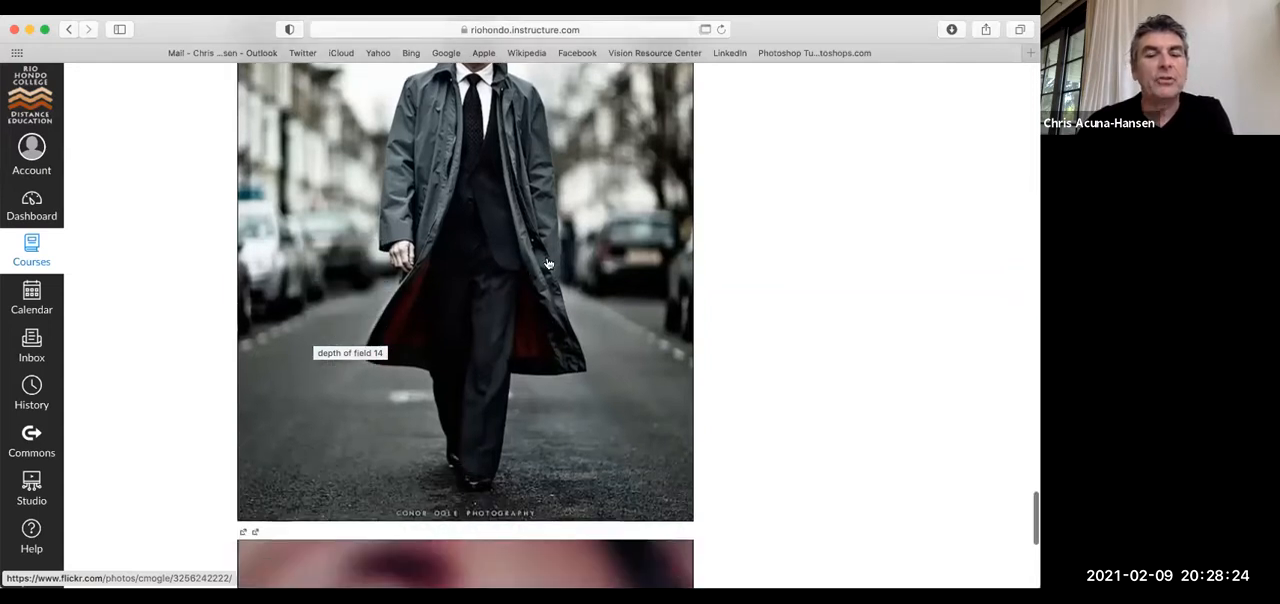
scroll(down, 3)
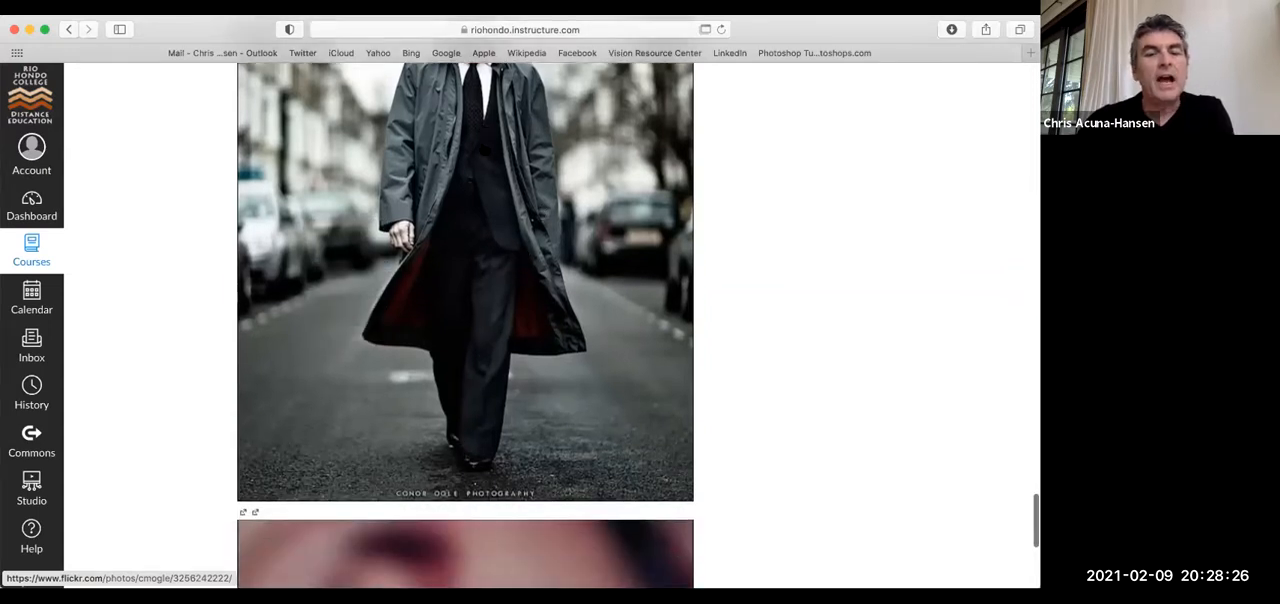
scroll(down, 3)
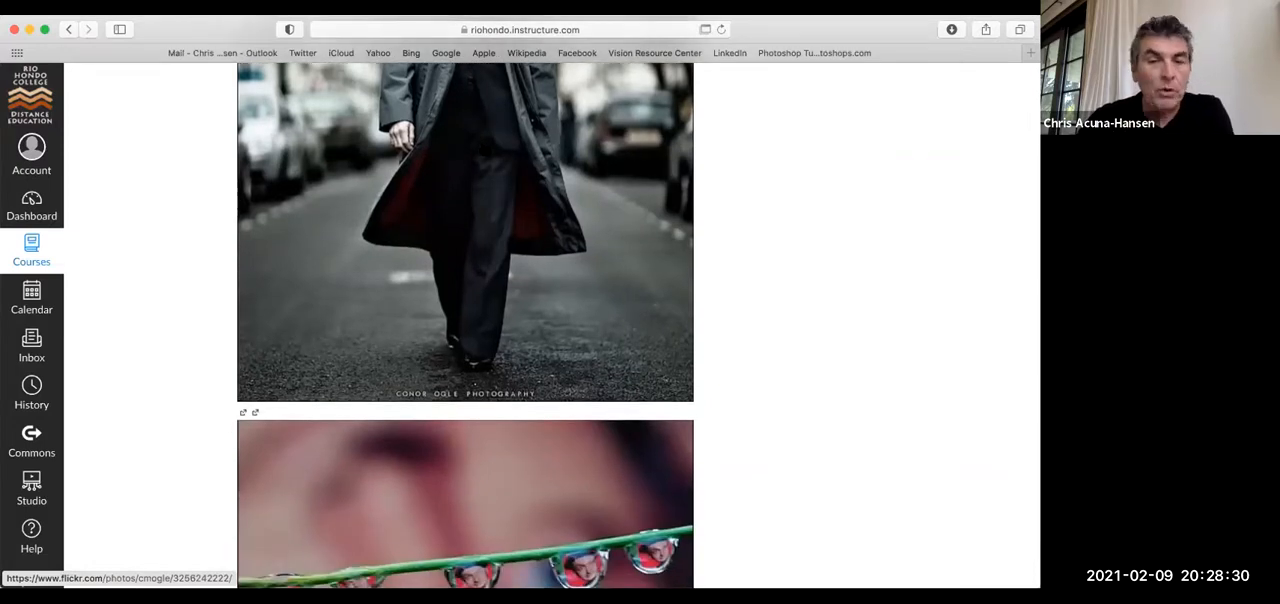
scroll(up, 3)
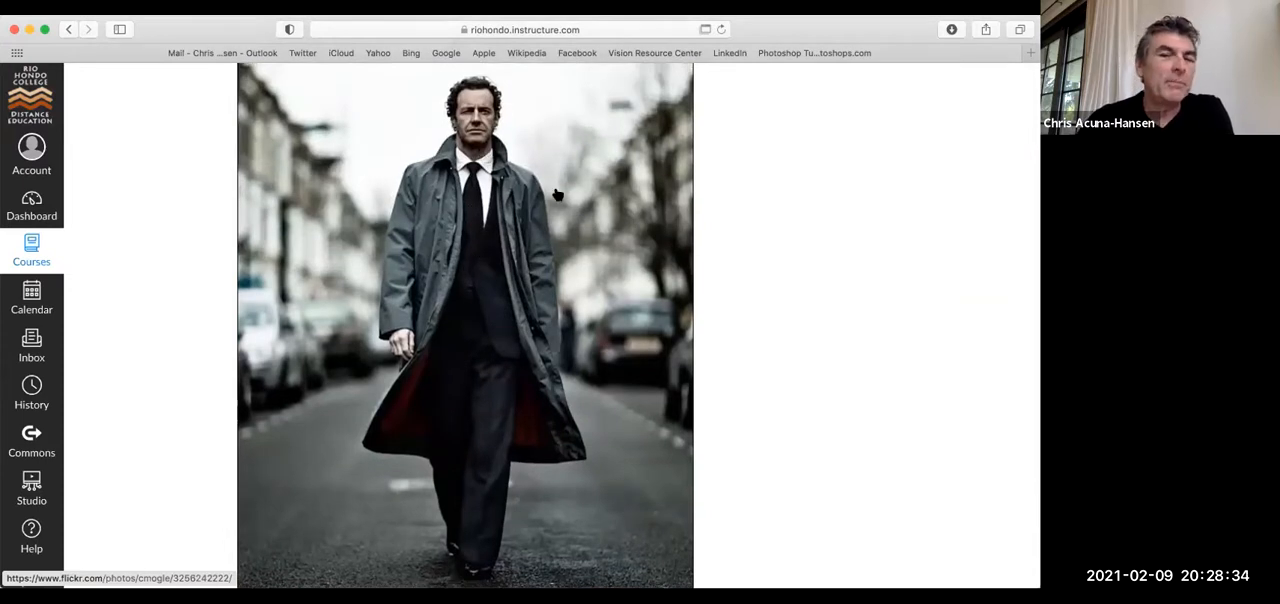
scroll(down, 3)
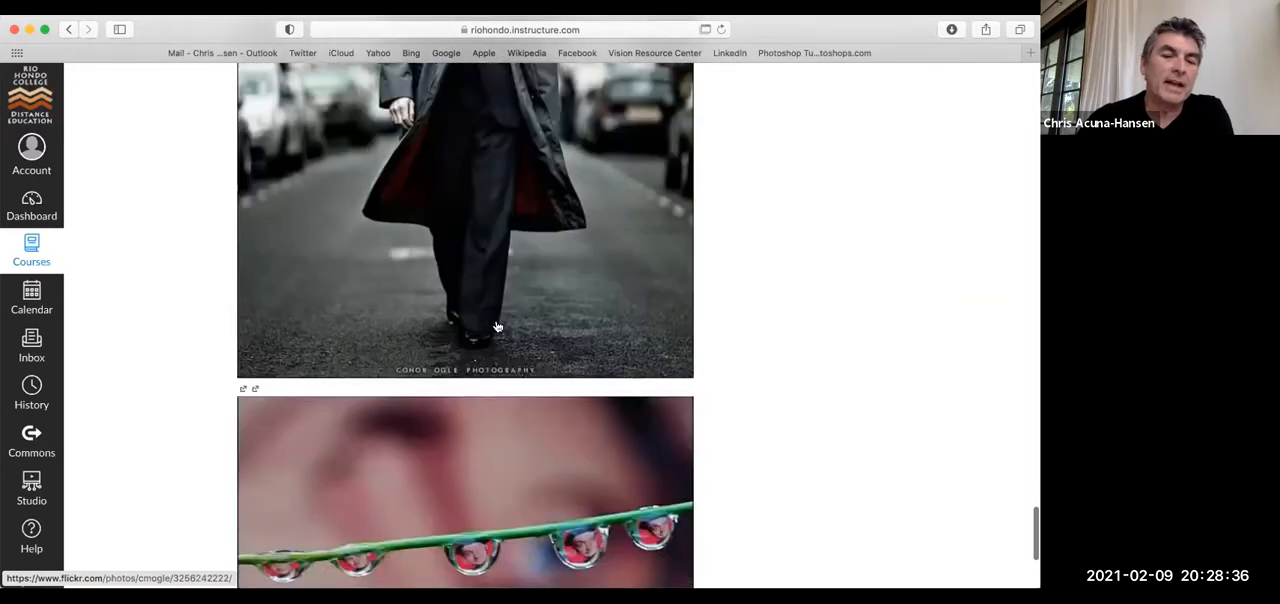
scroll(down, 3)
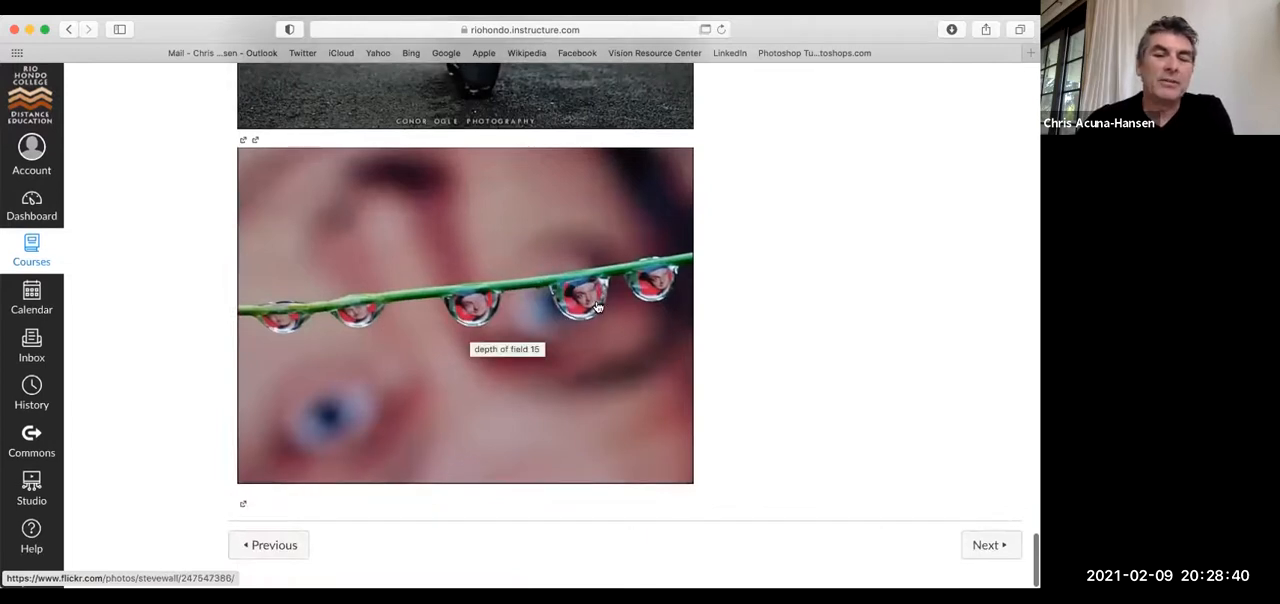
mouse_move(944, 434)
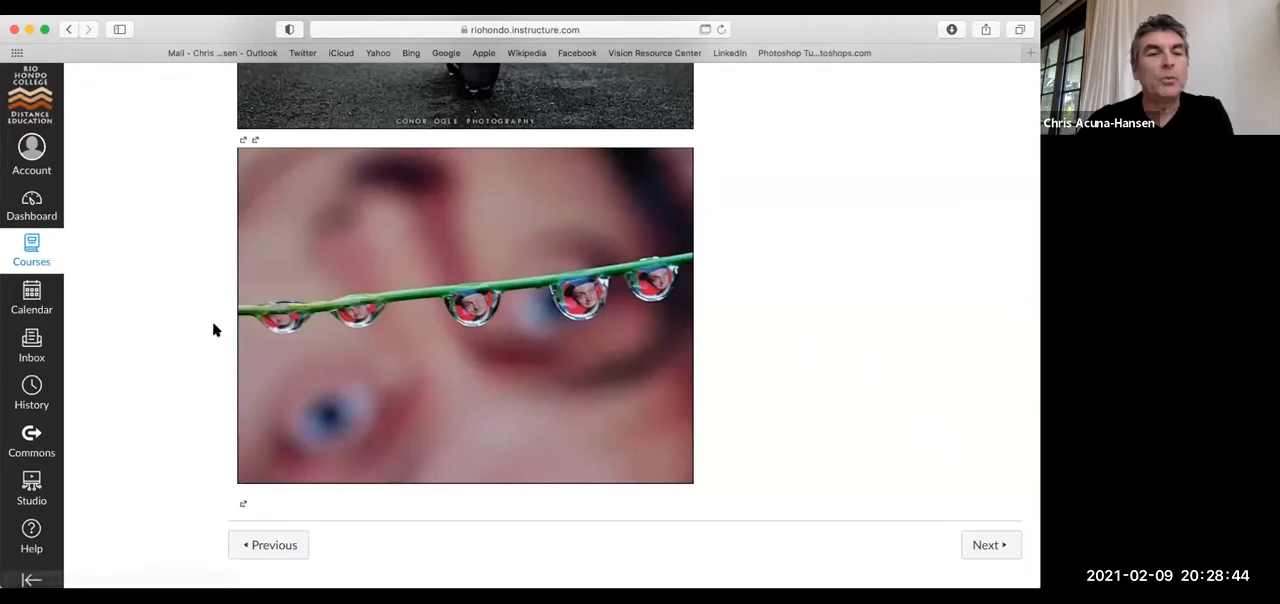
scroll(down, 3)
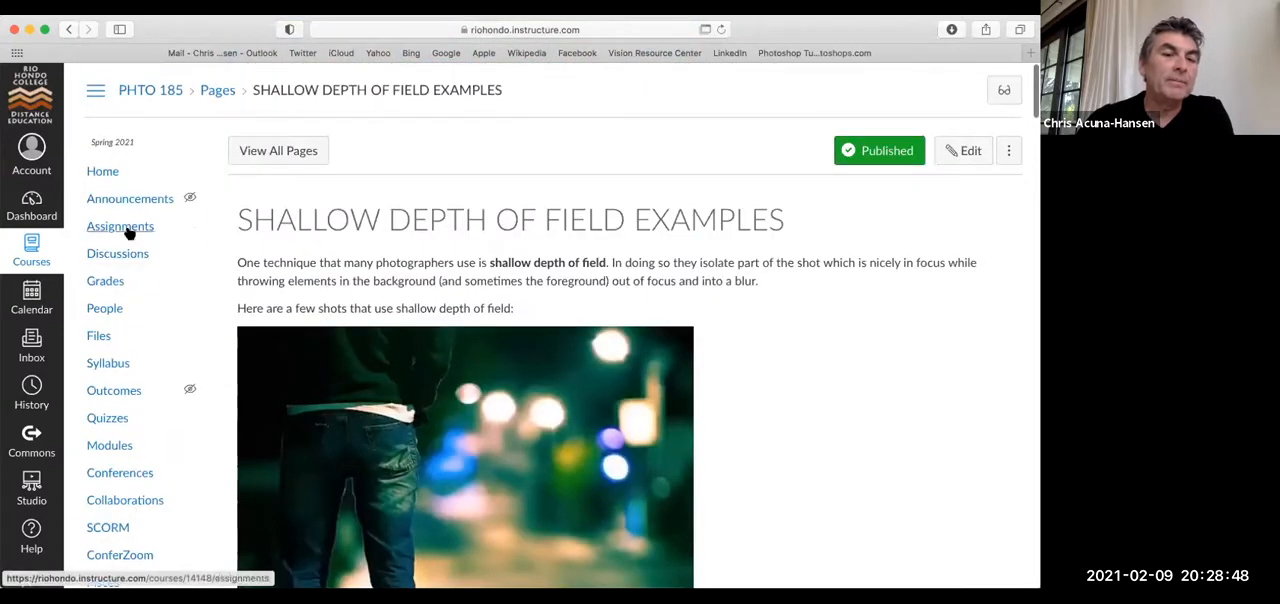
Step: Go to the course Assignments list and reopen 'ASSIGNMENT #1 . DEPTH OF FIELD'
click(120, 226)
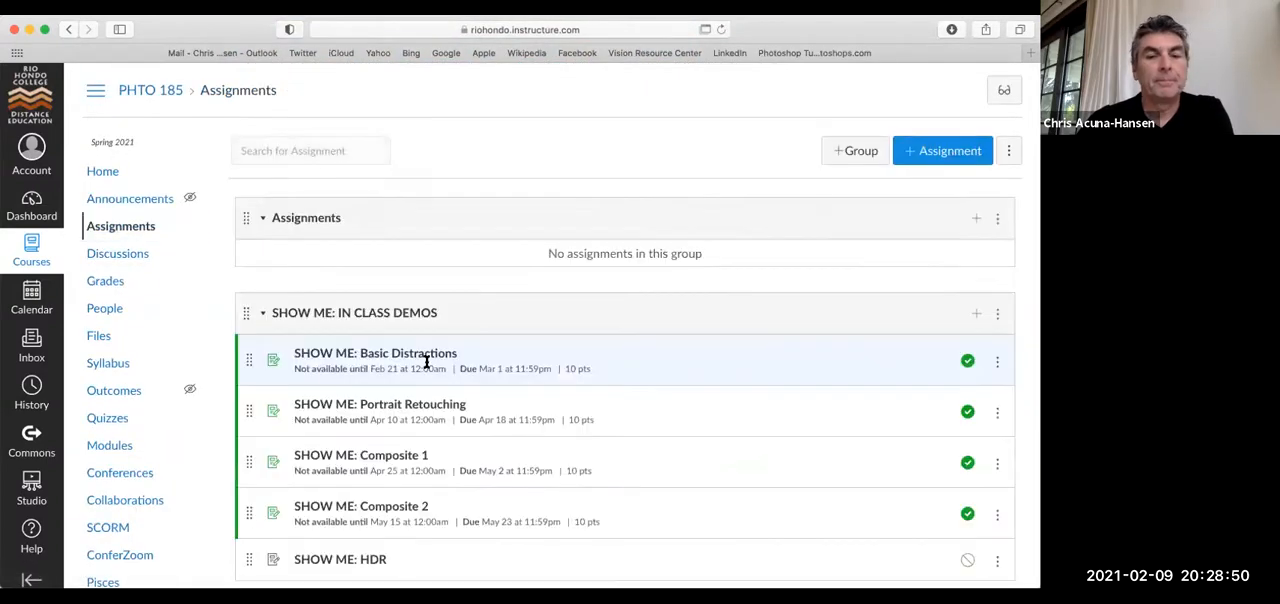
scroll(down, 3)
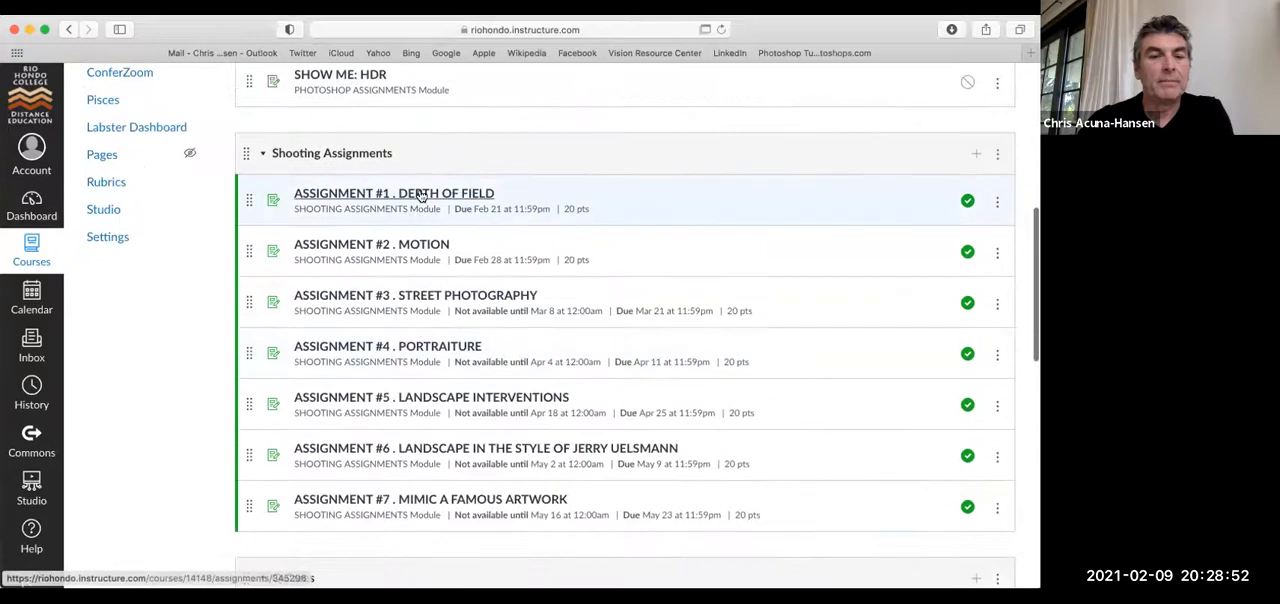
click(392, 192)
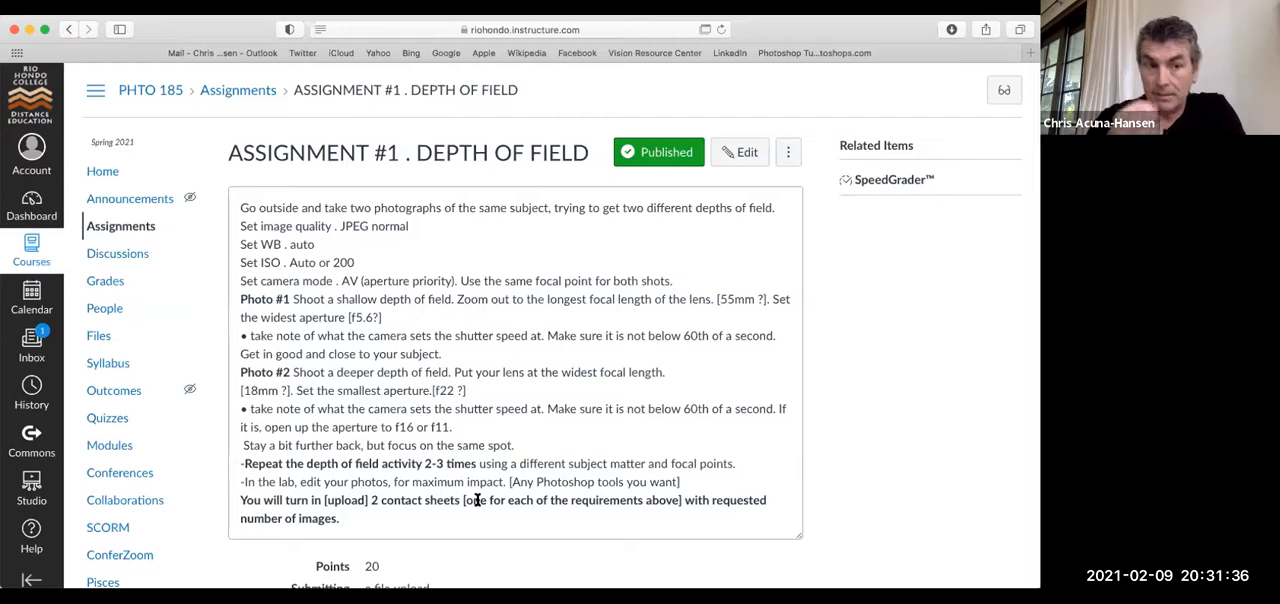
mouse_move(588, 440)
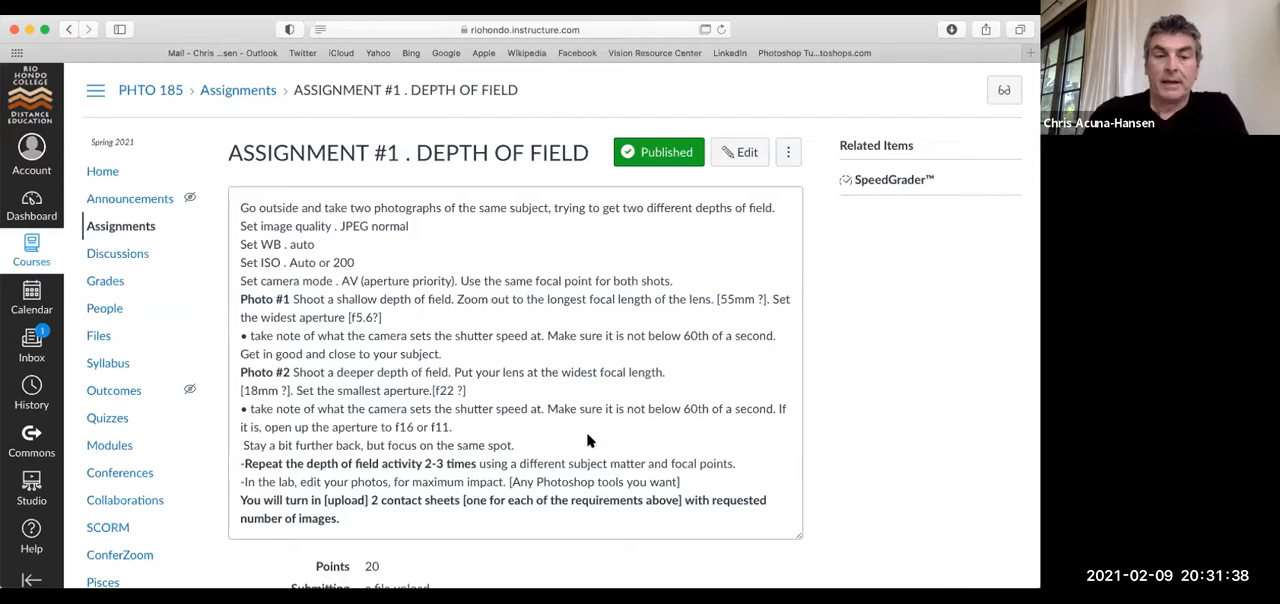